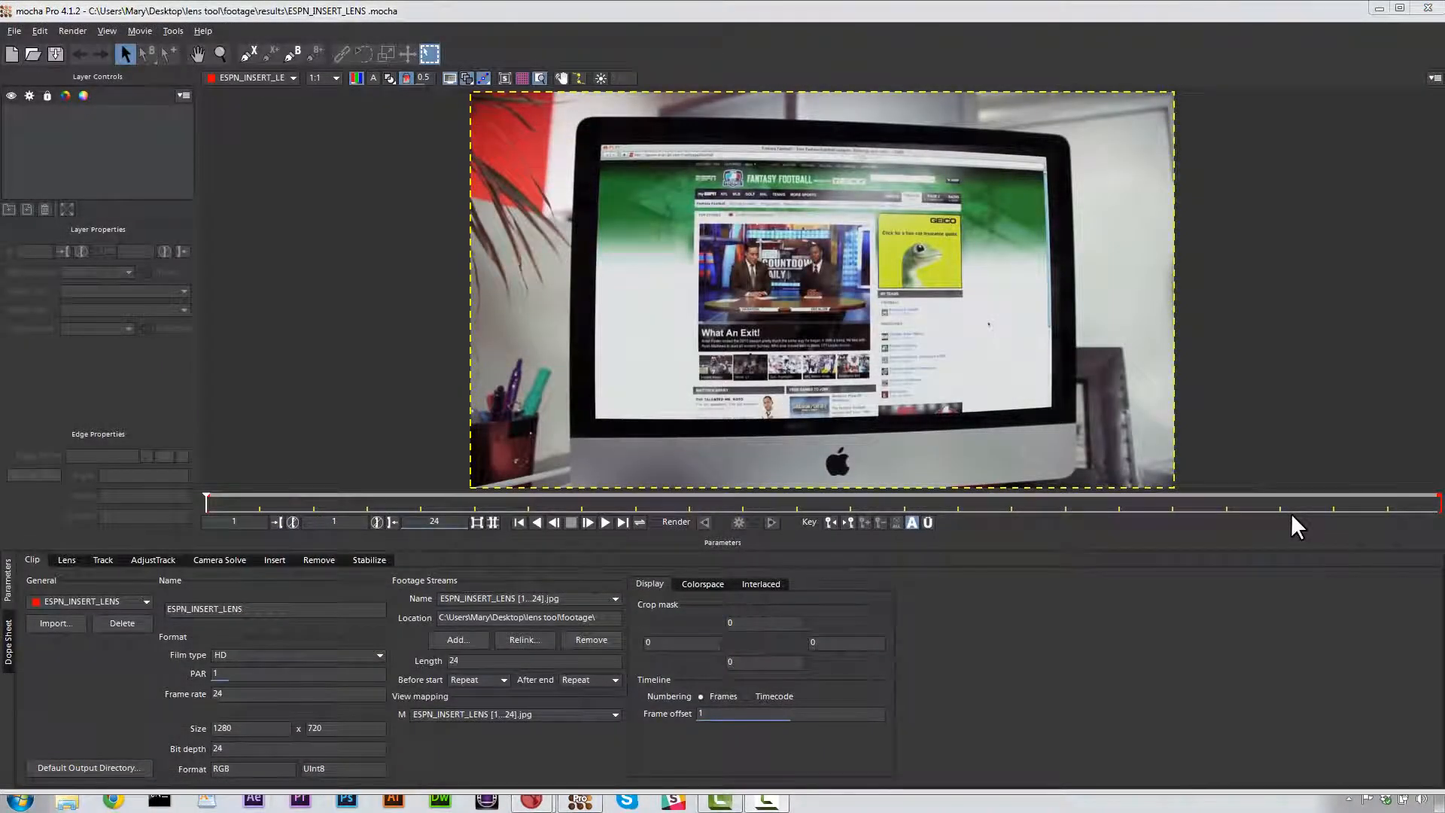
# Step: In the Lens module, locate straight lines and draw new calibration lines along the monitor edges
pyautogui.click(65, 559)
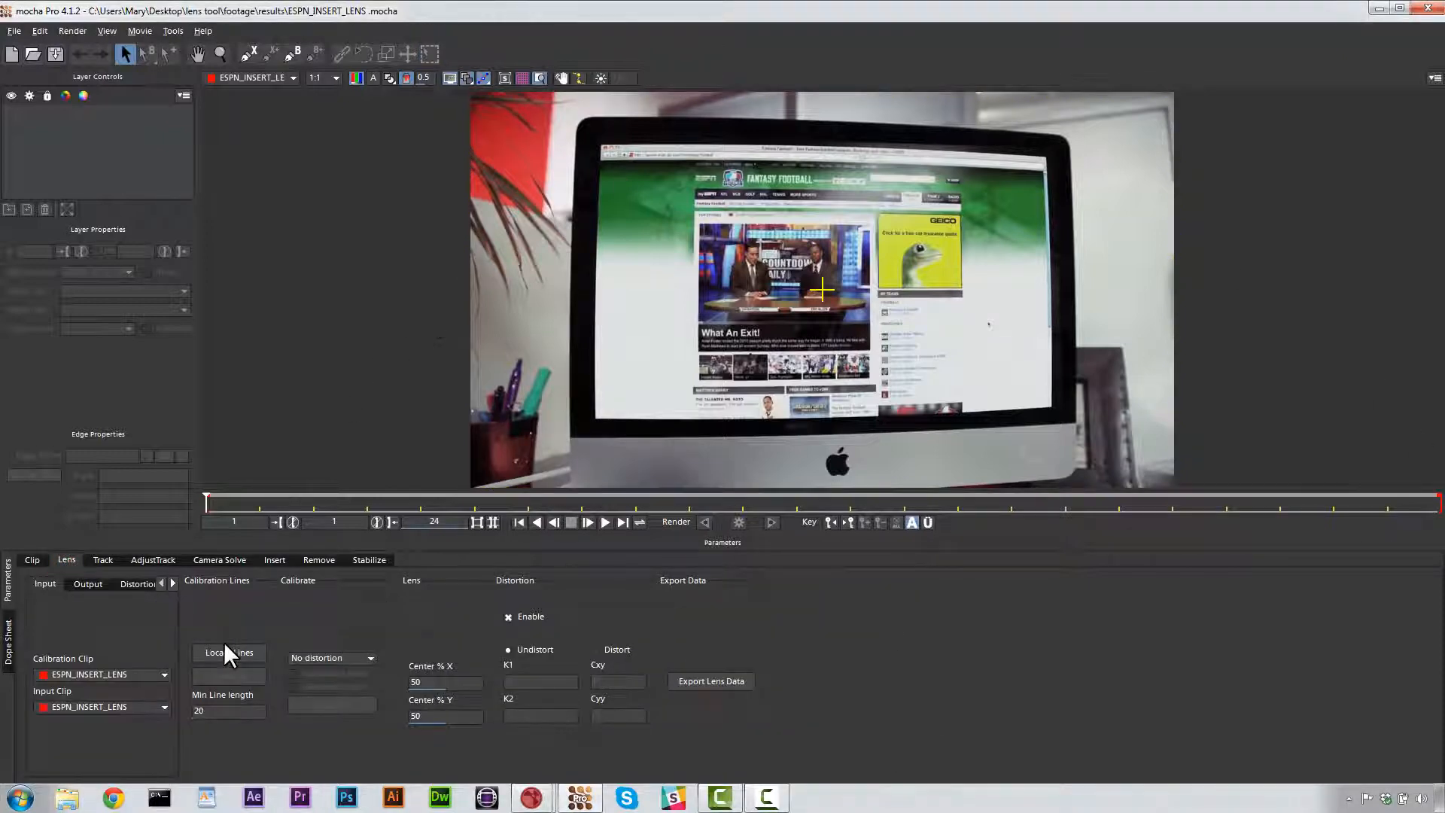
pyautogui.click(229, 652)
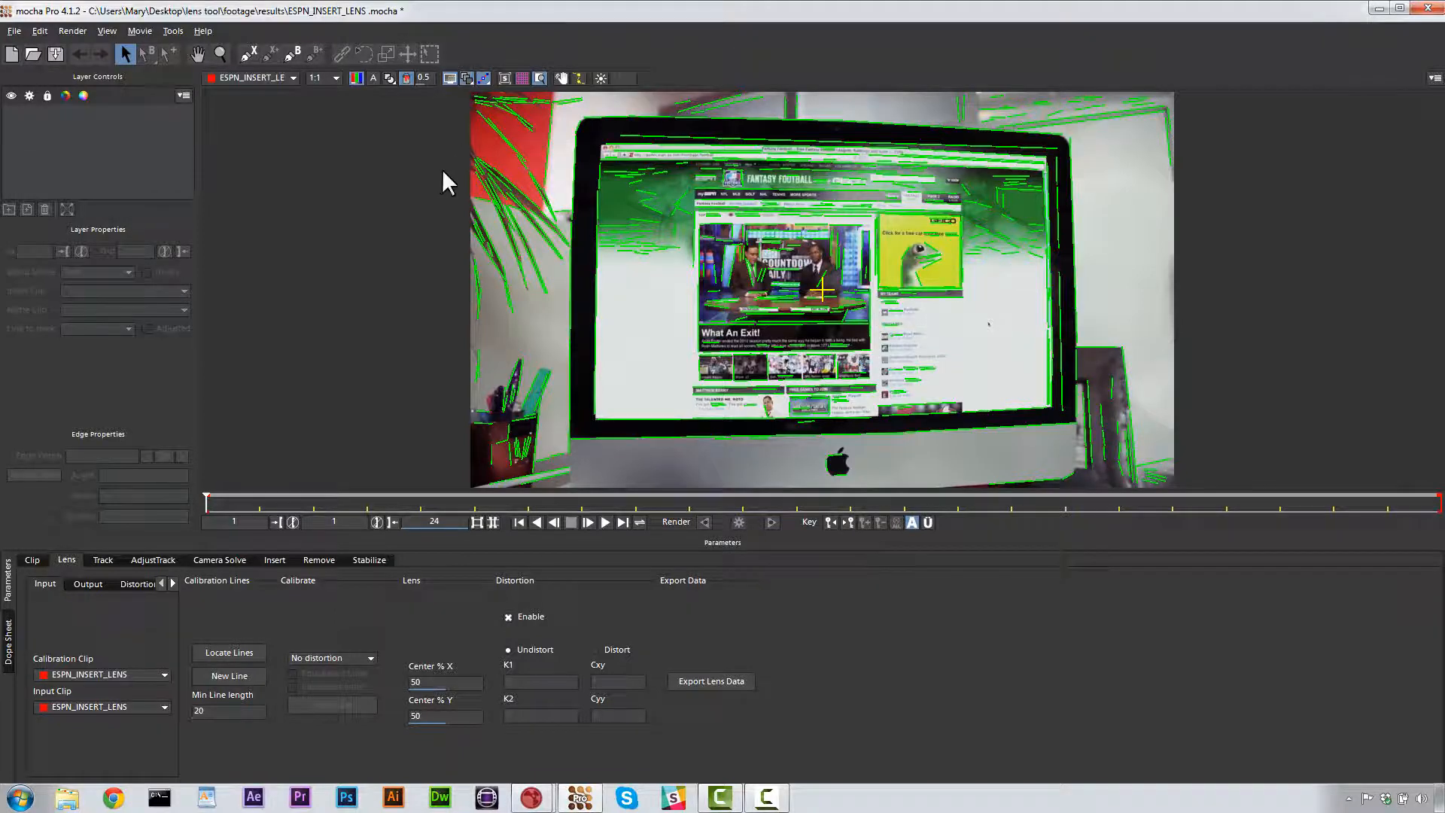
pyautogui.click(227, 676)
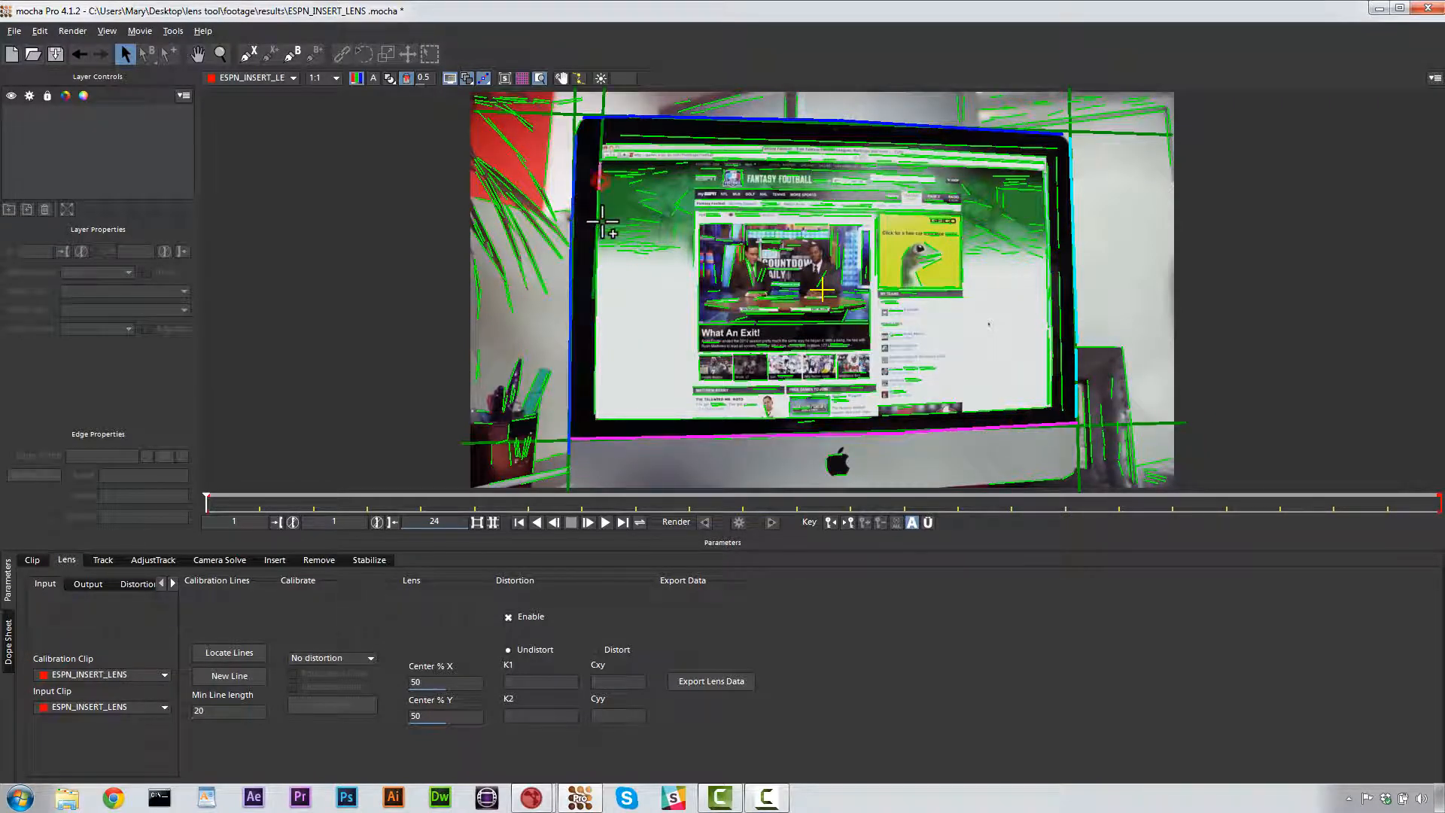
pyautogui.press('ctrl+z')
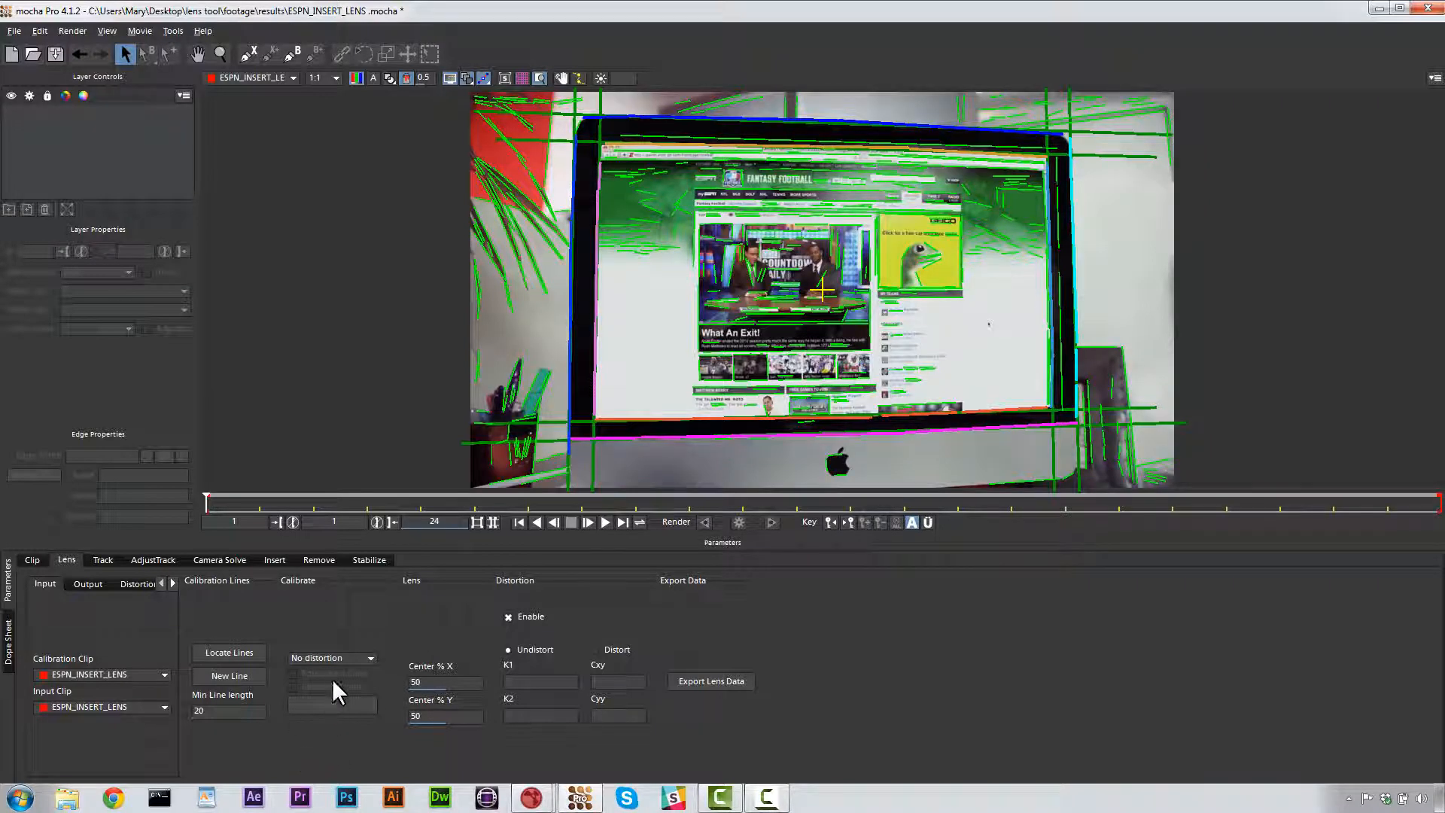
# Step: Choose the 1-Parameter distortion model and calibrate, yielding K1 = -0.596229 with a distortion grid
pyautogui.click(331, 658)
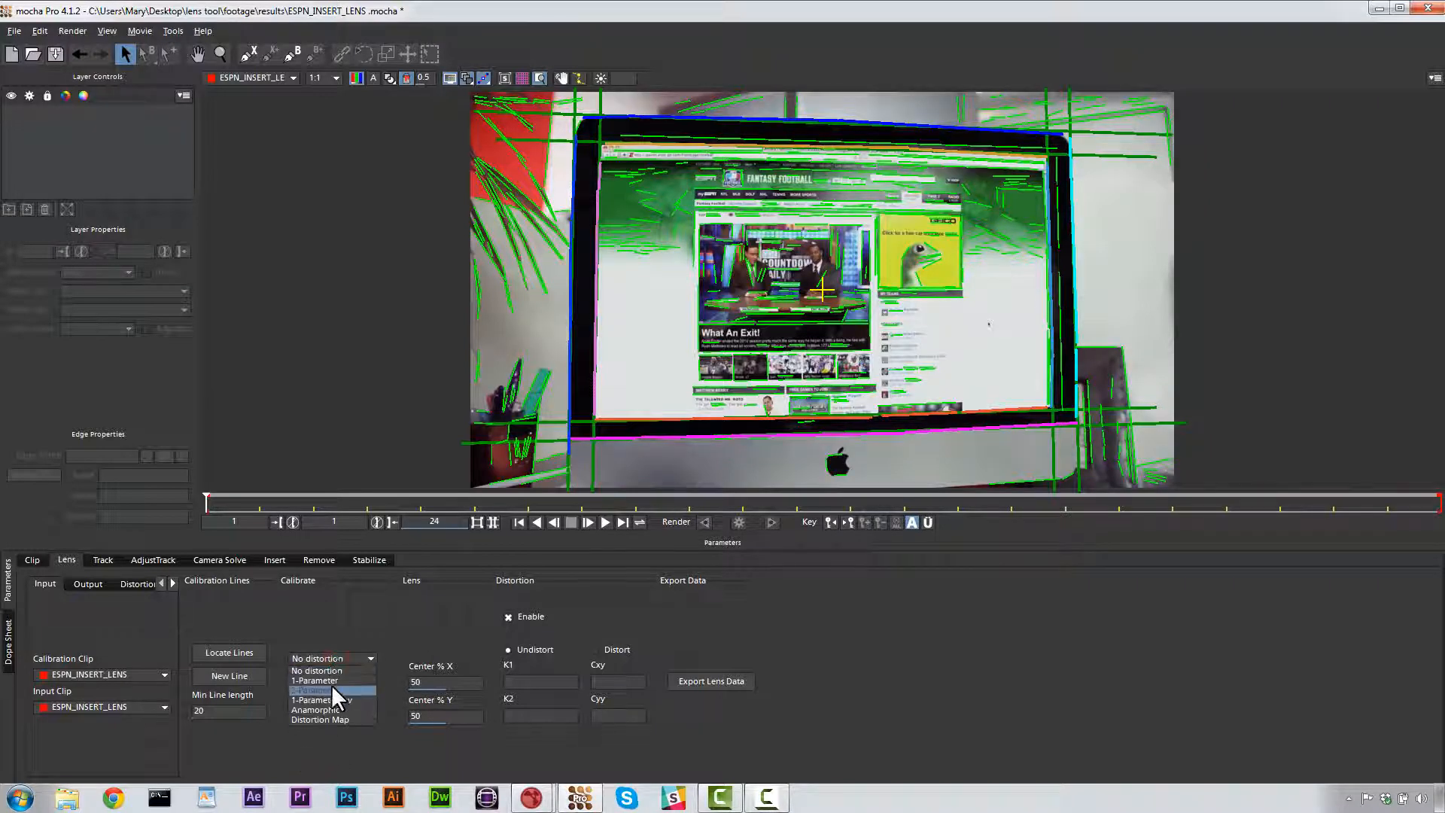
pyautogui.click(314, 680)
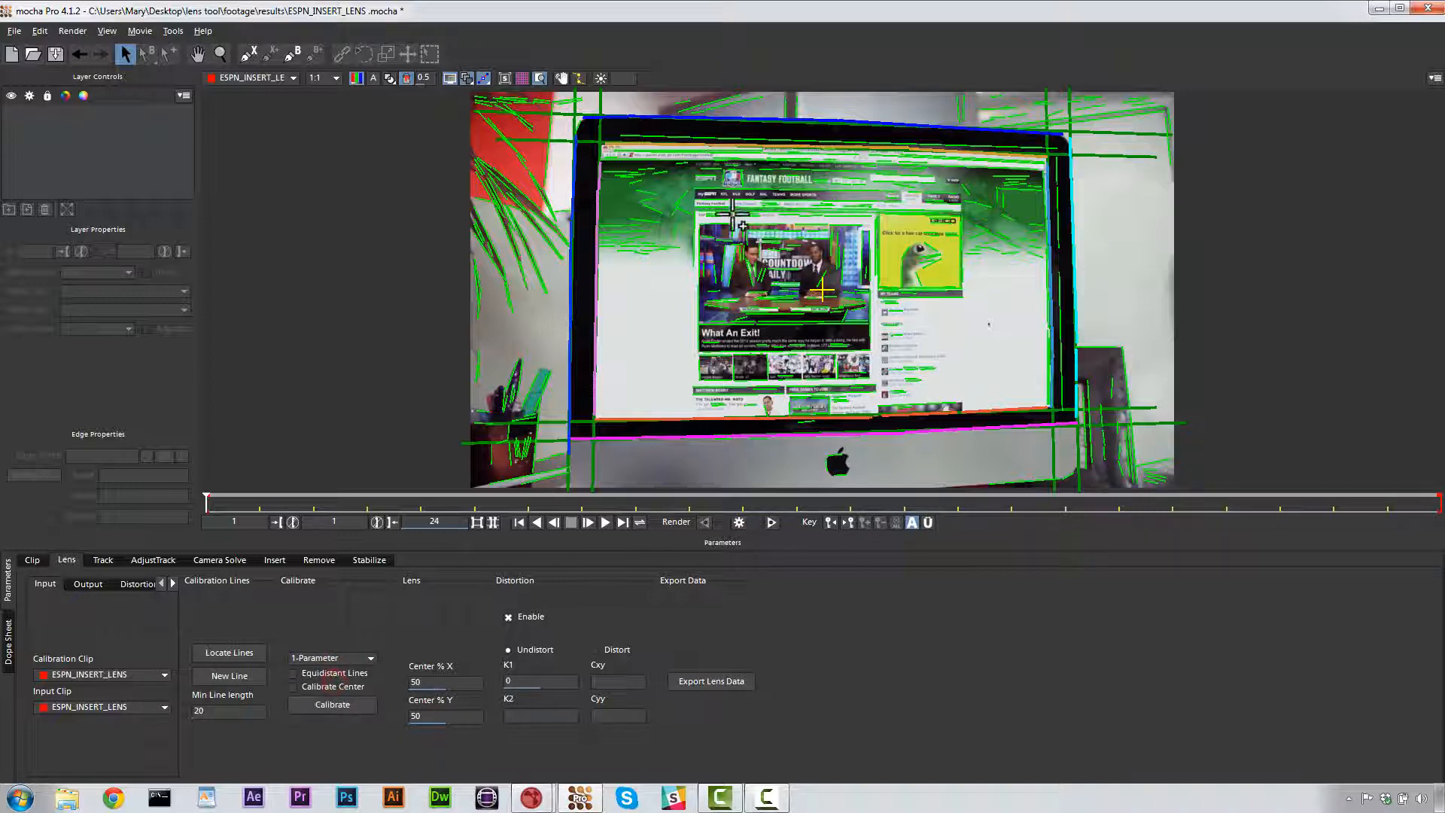
pyautogui.click(370, 658)
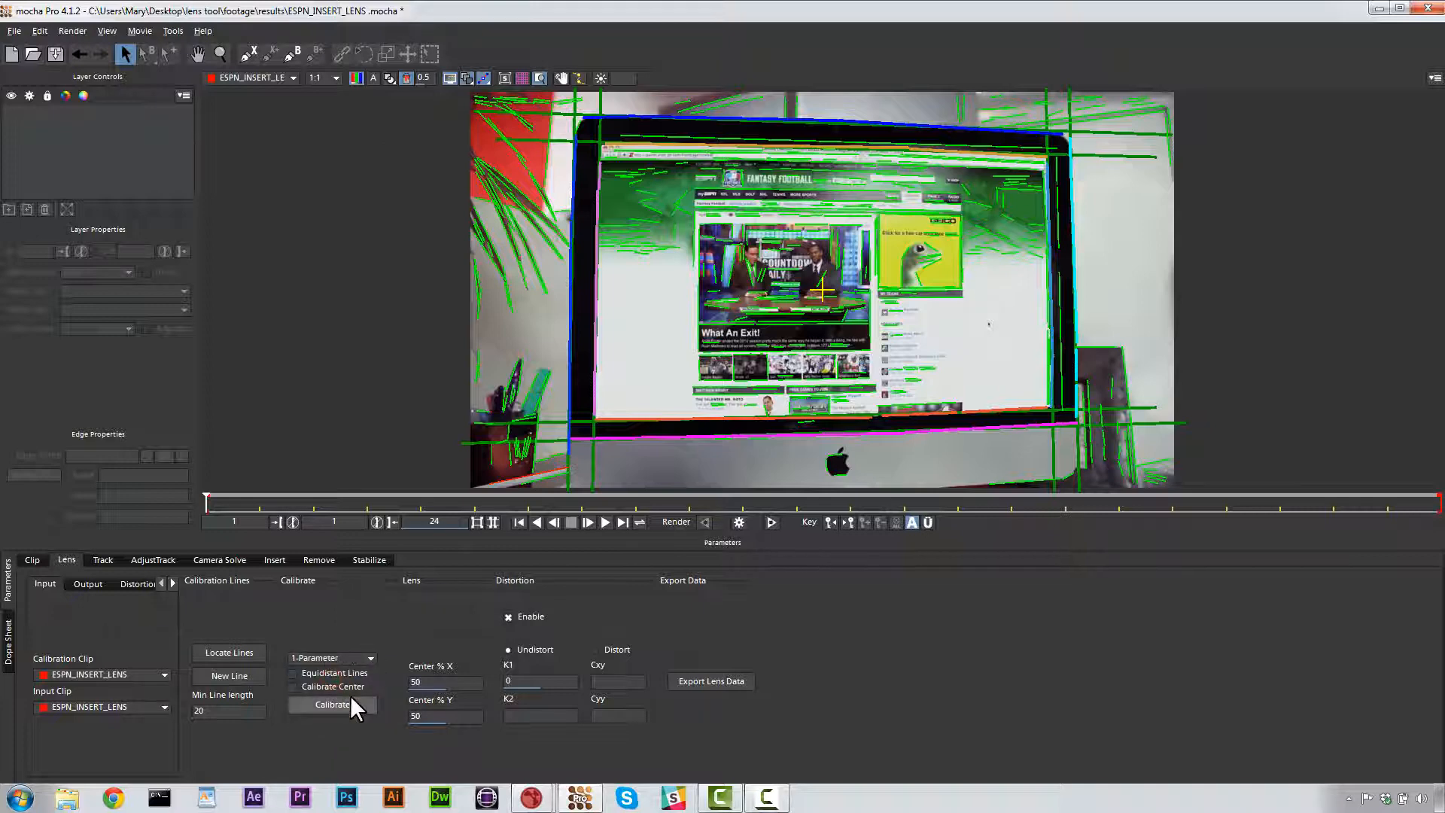
pyautogui.click(331, 705)
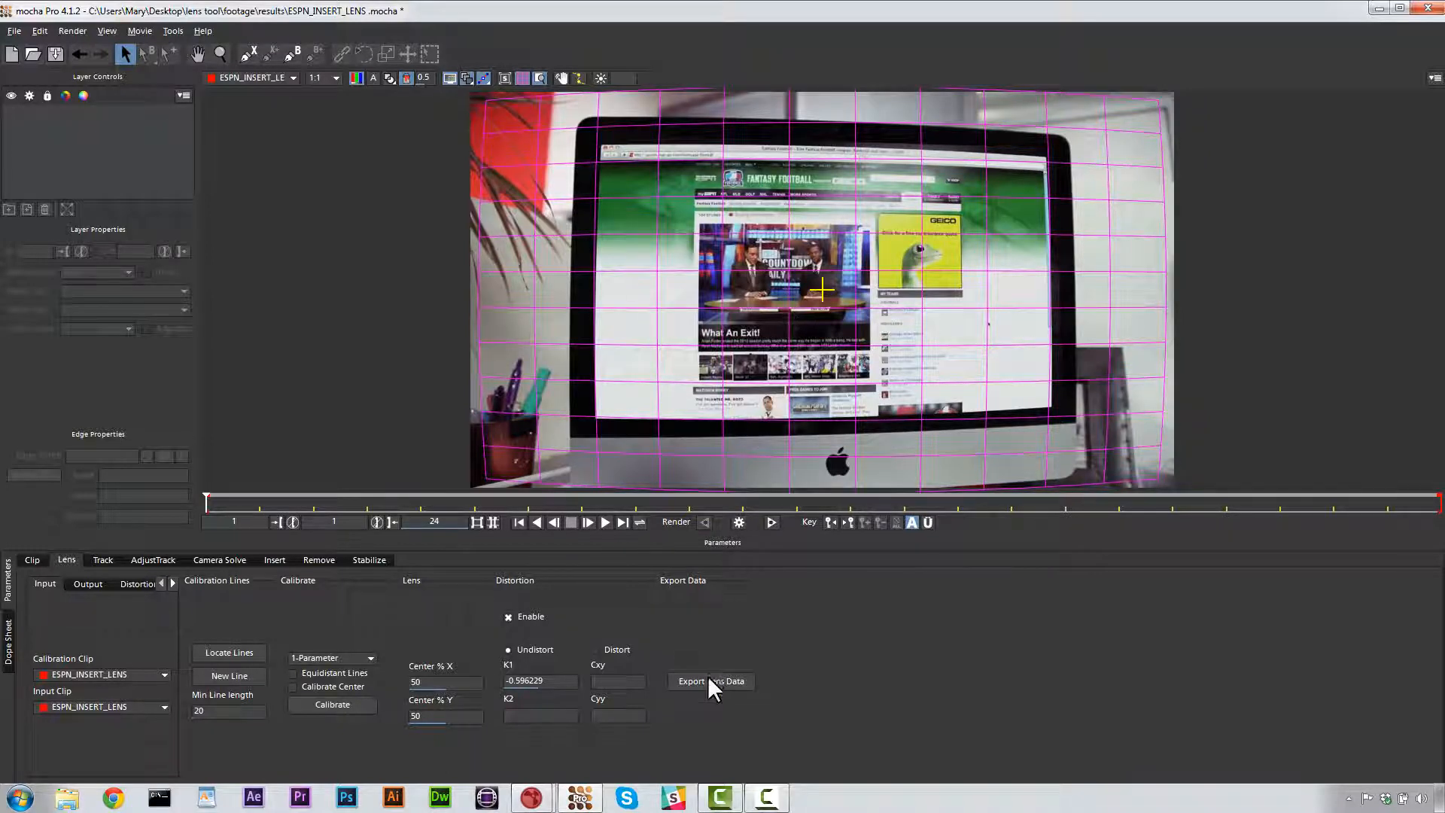
# Step: Export Distortion Map Clips at 1280×720, saving both the Undistort and Distort maps
pyautogui.click(710, 680)
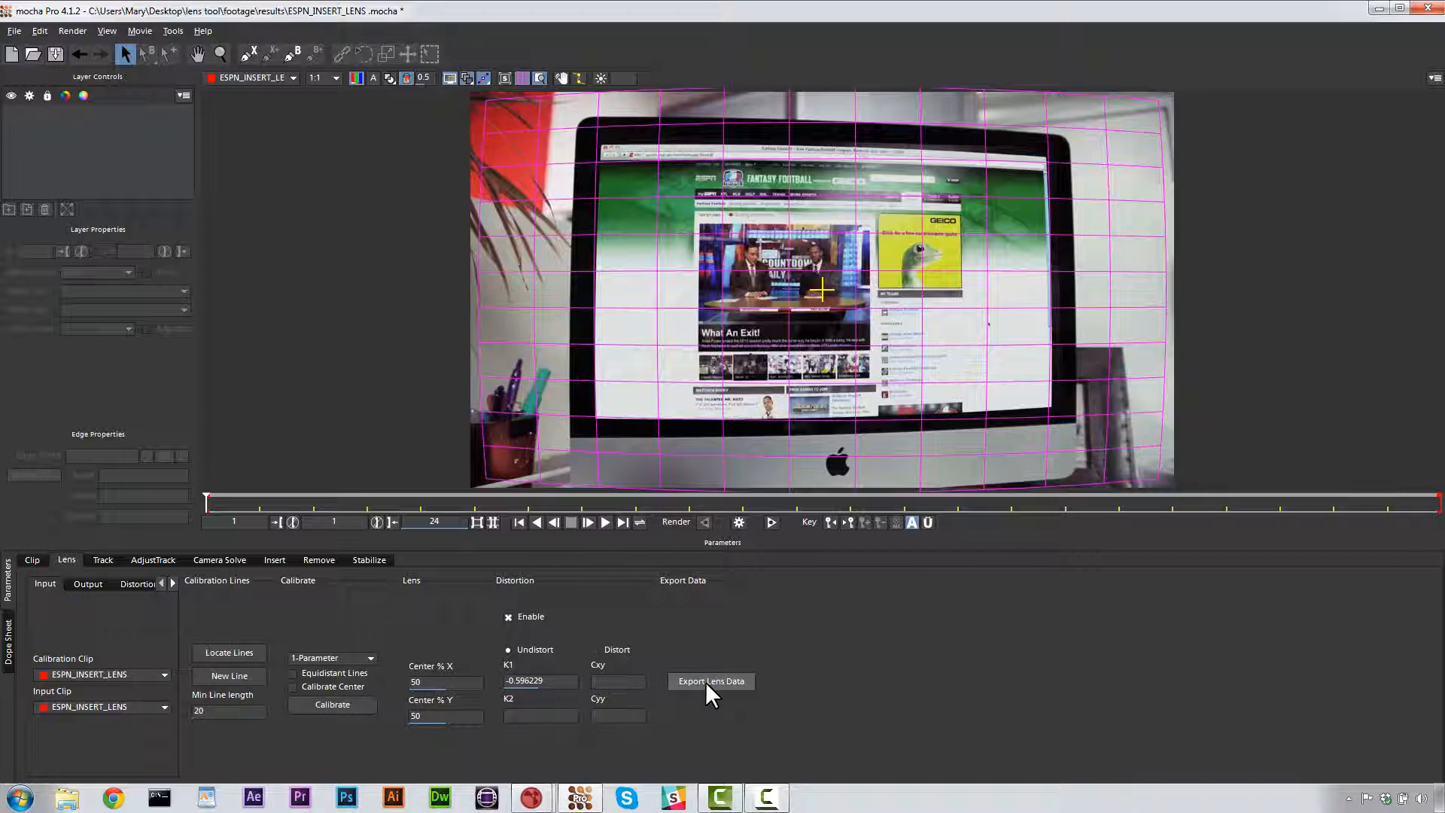
pyautogui.click(709, 680)
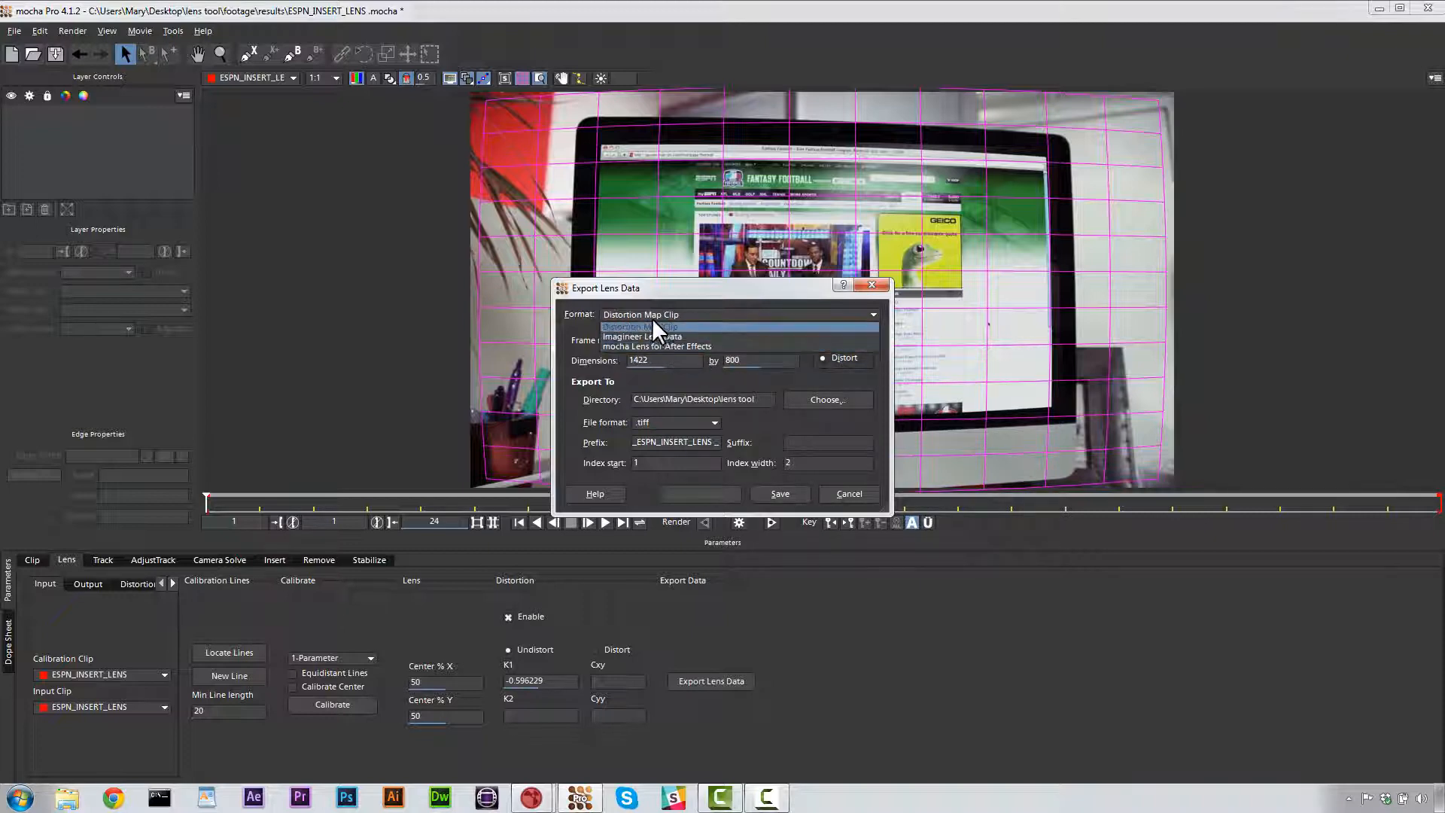
pyautogui.click(640, 327)
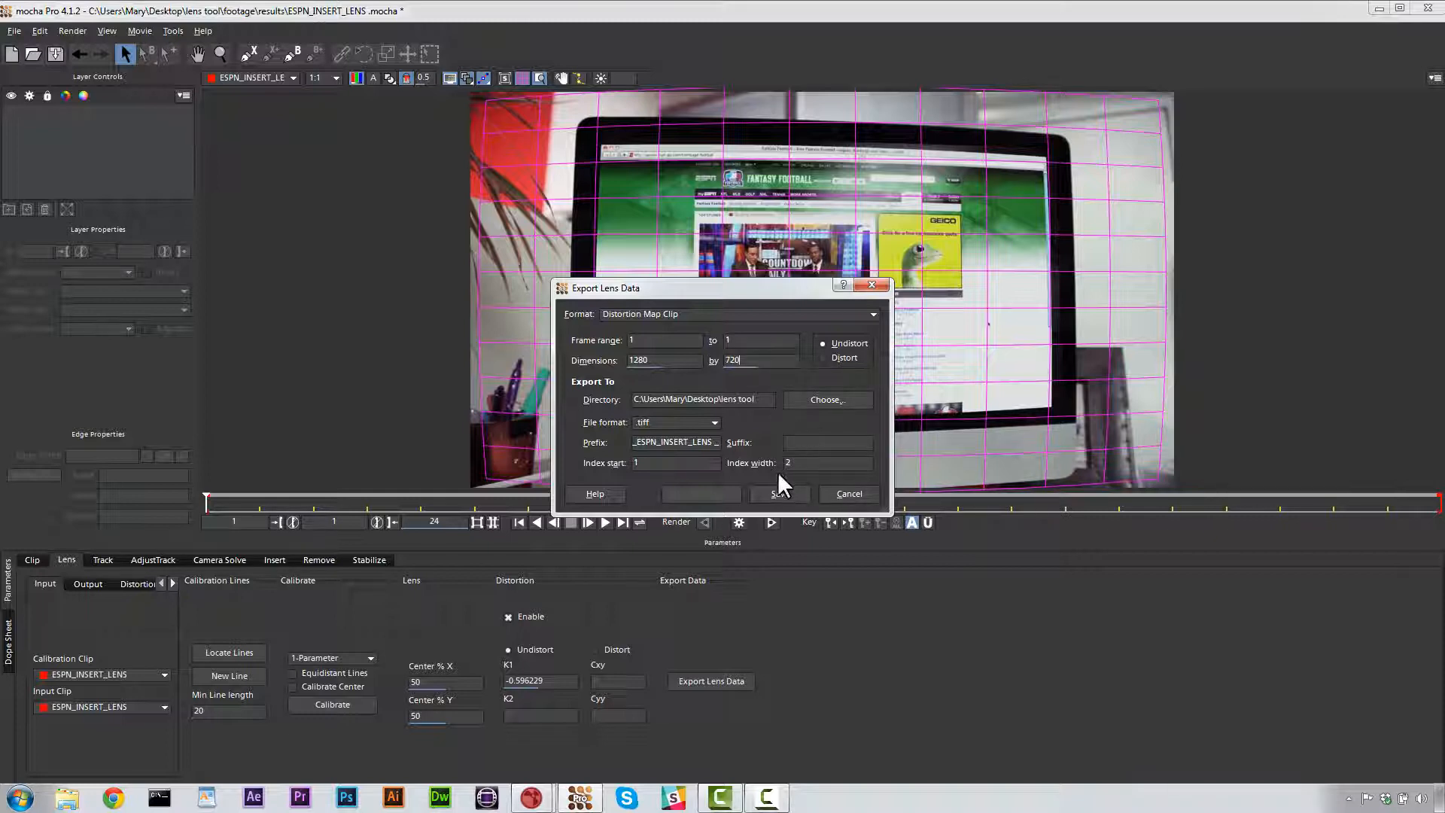
pyautogui.click(848, 494)
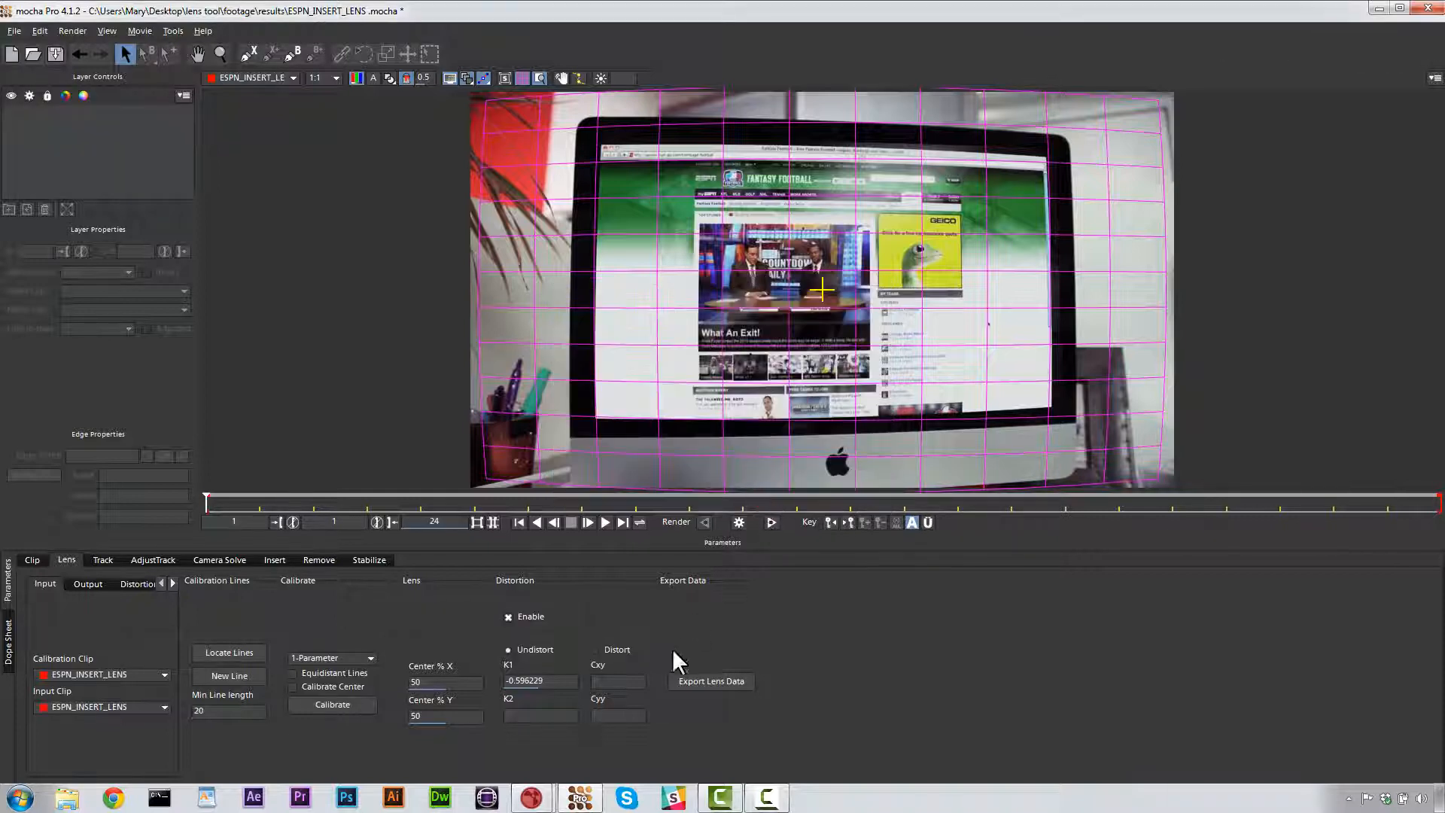
pyautogui.click(710, 680)
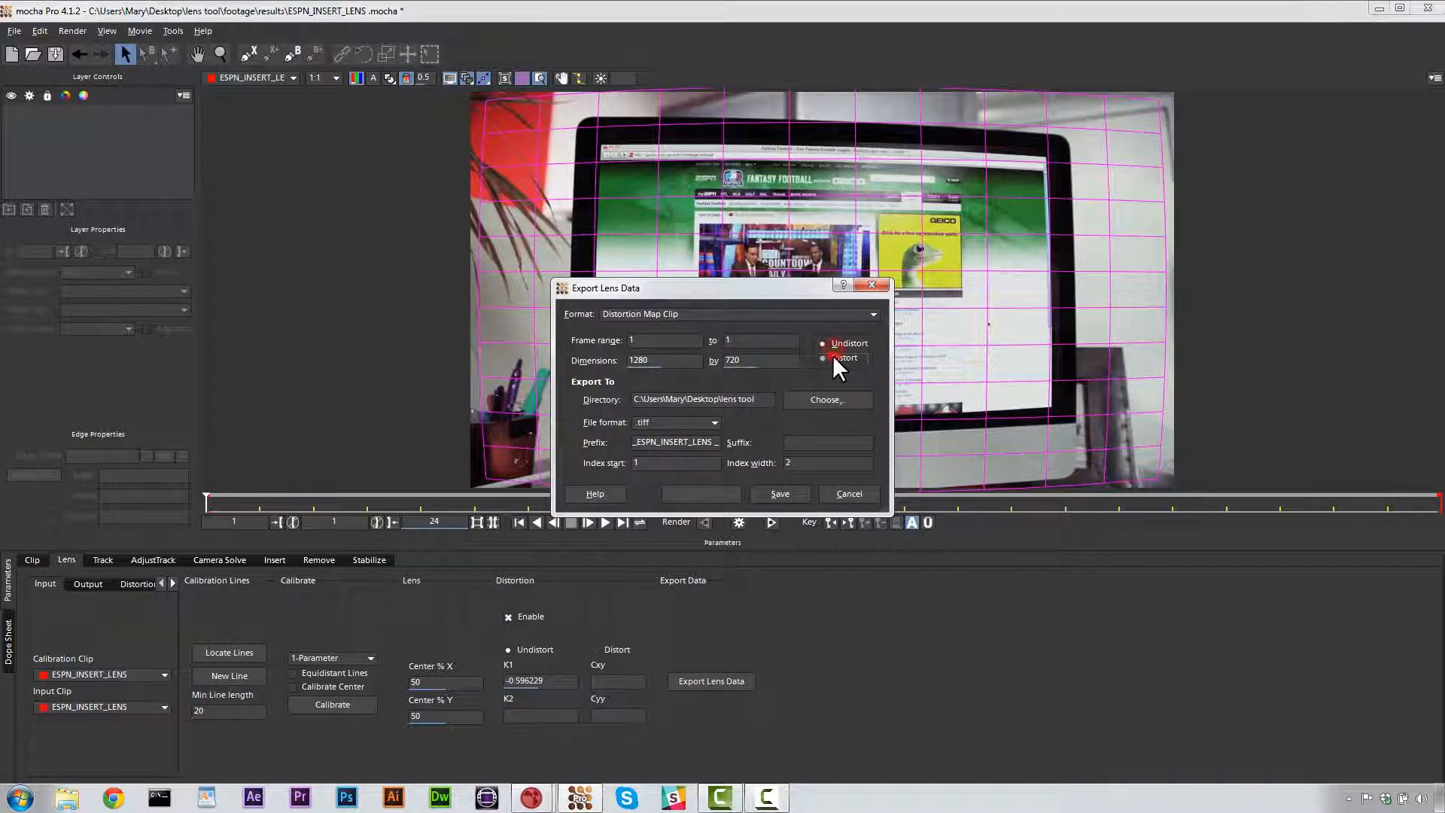
pyautogui.click(823, 359)
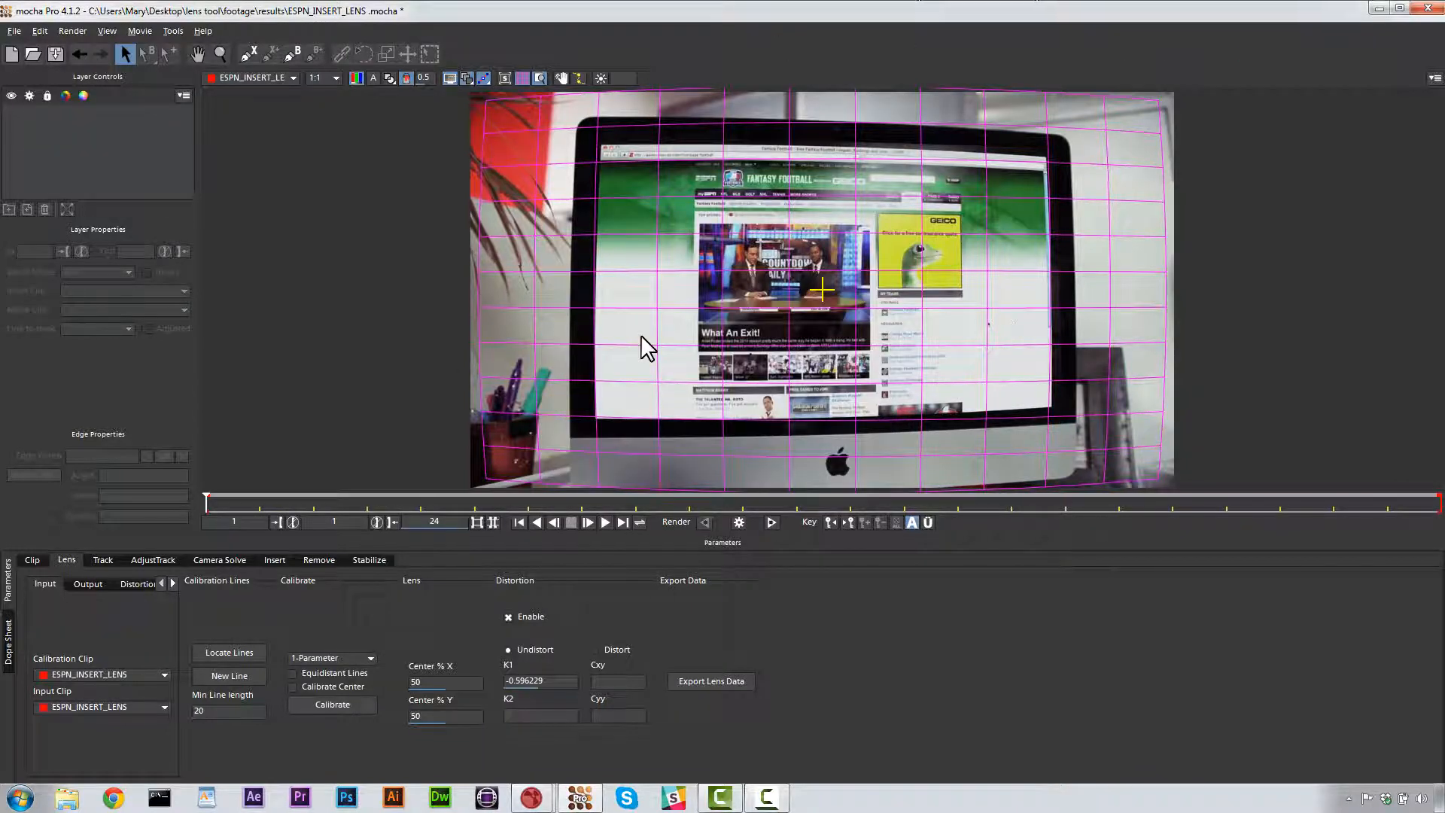
# Step: In the Track module, draw an X-spline around the monitor with Perspective motion, layer named 'screen track'
pyautogui.click(102, 560)
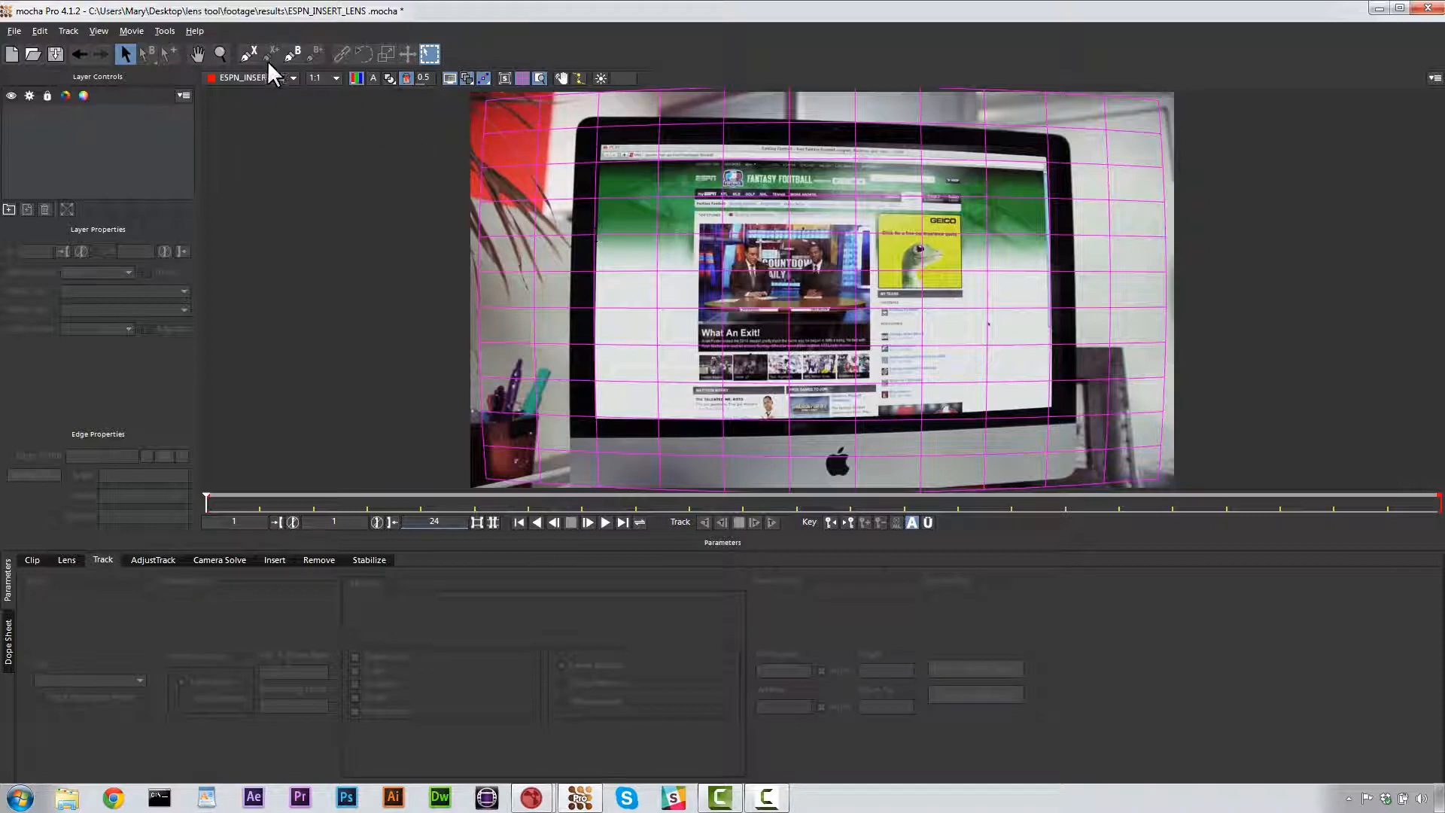
pyautogui.click(219, 54)
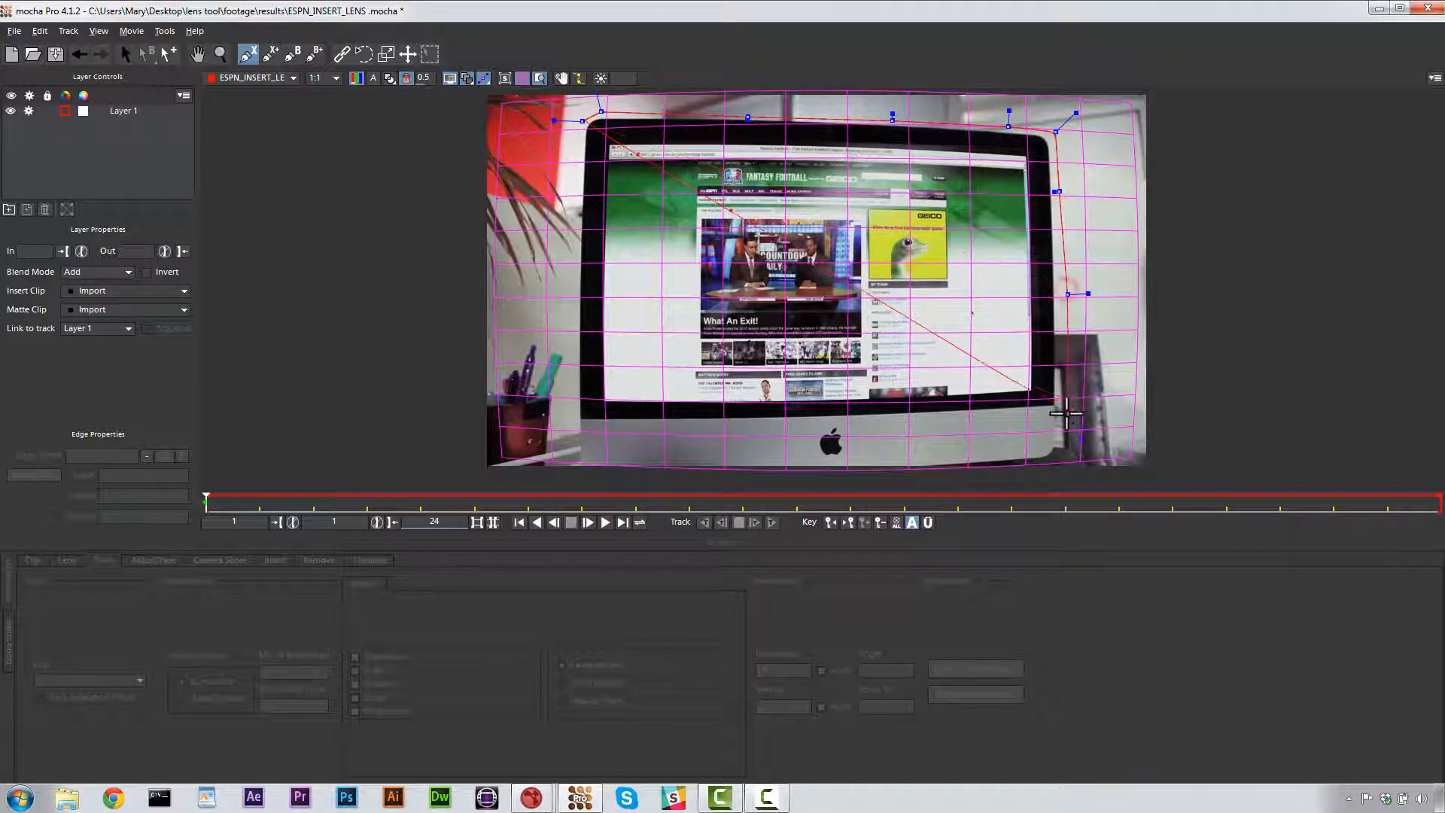
pyautogui.moveTo(1066, 417); pyautogui.dragTo(572, 481)
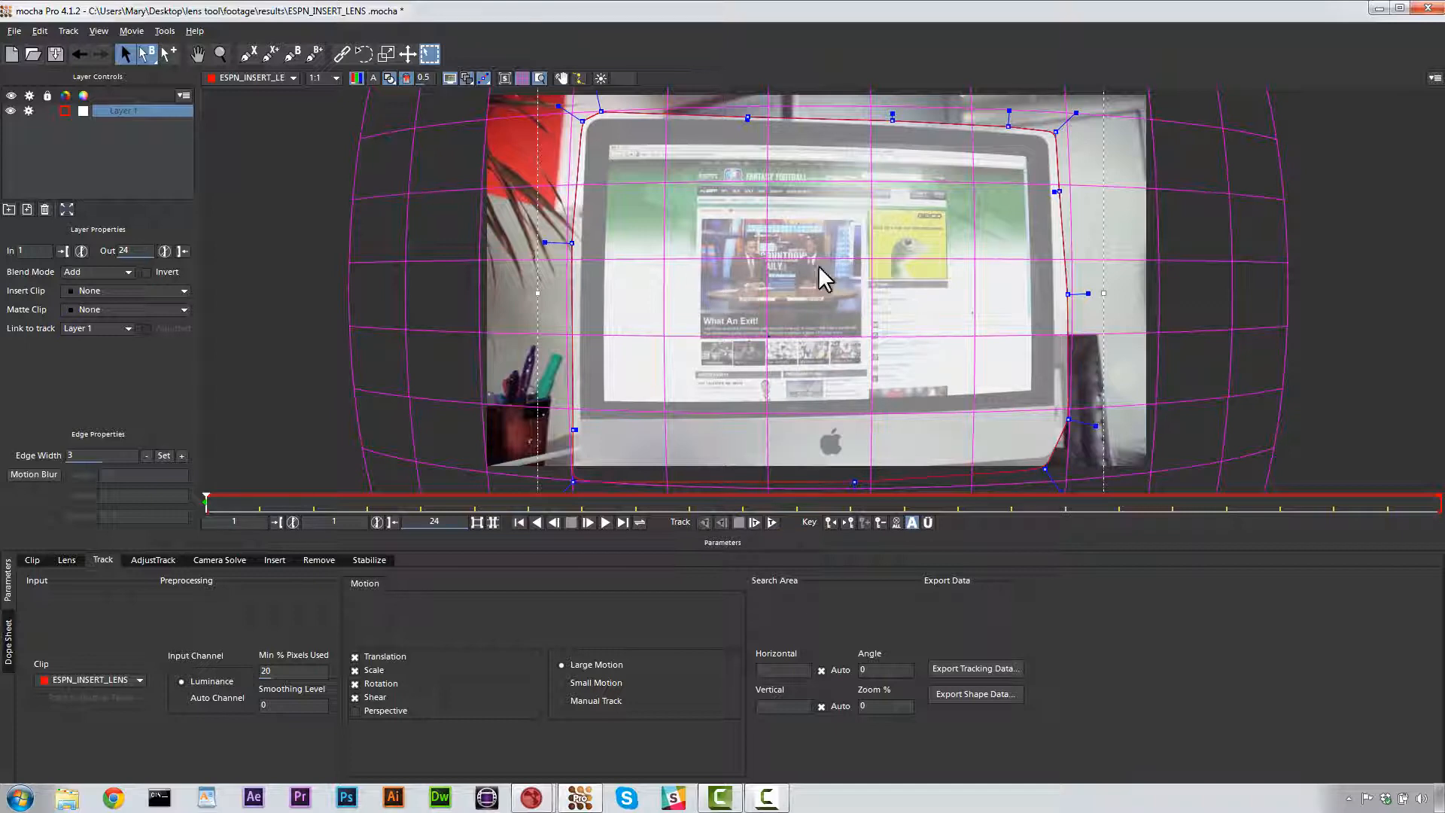
pyautogui.click(271, 54)
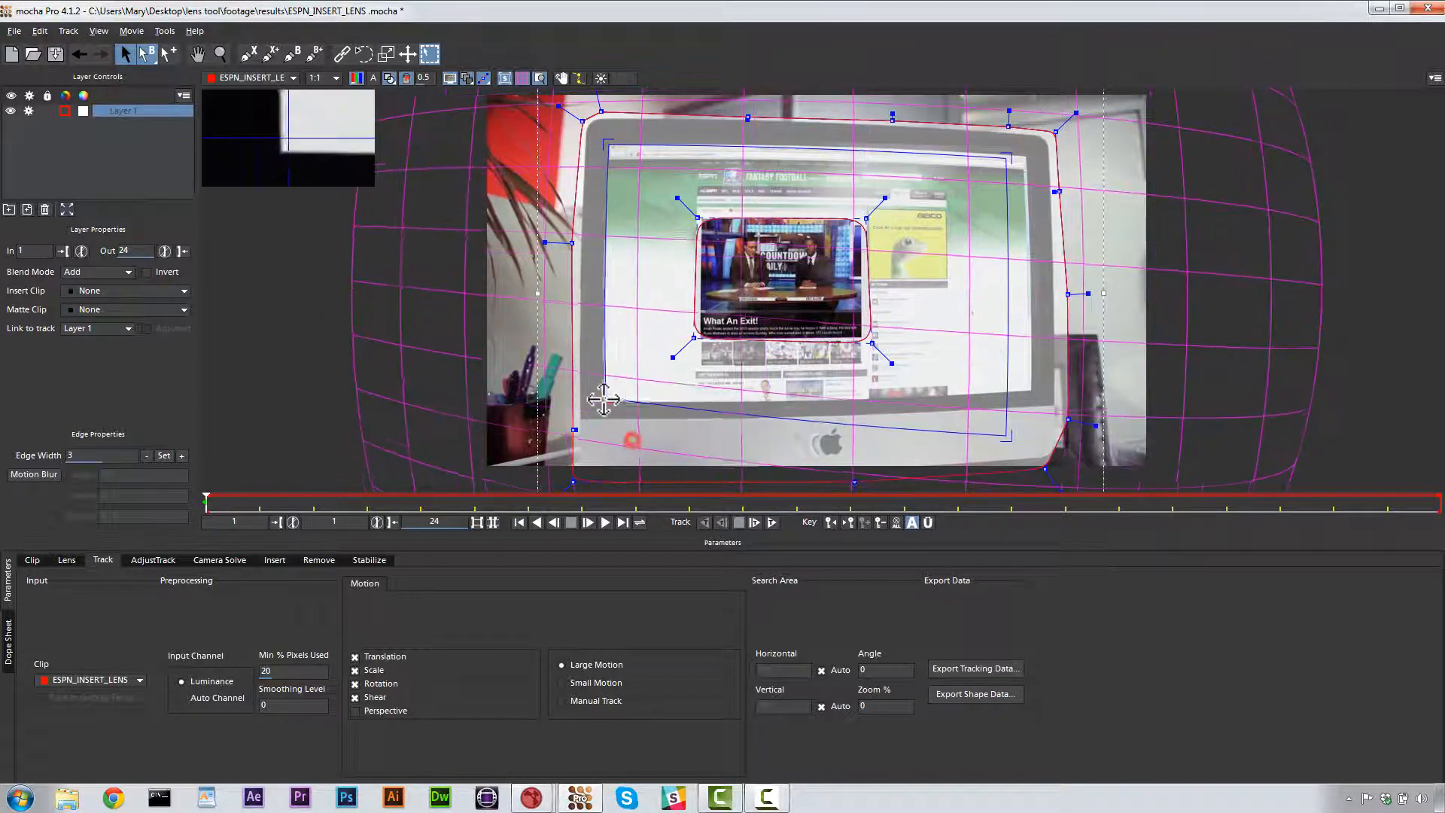
pyautogui.moveTo(603, 397); pyautogui.dragTo(1003, 441)
pyautogui.write('screen track')
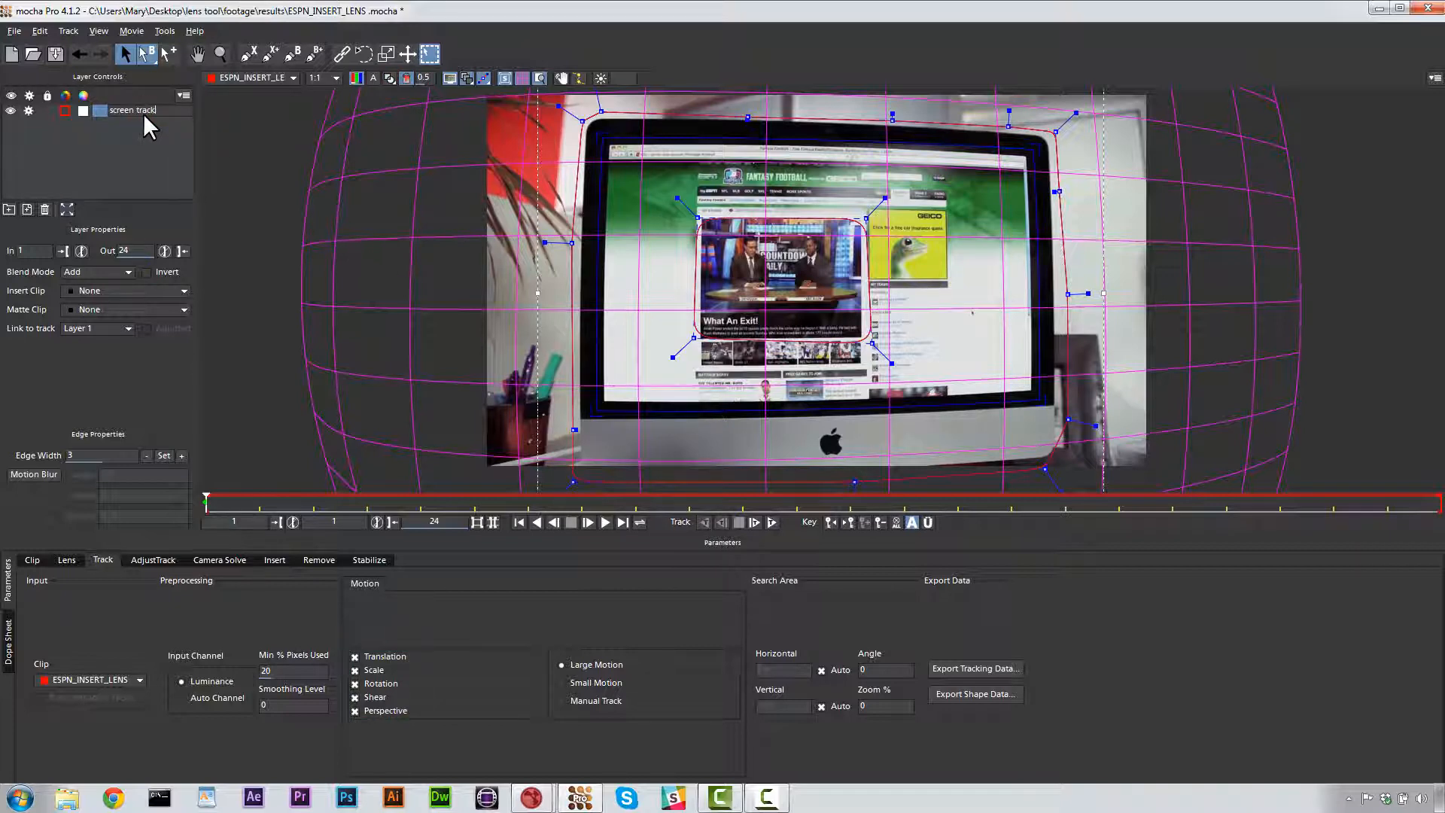
# Step: Export the screen track as Nuke Corner Pin (*.nk) to clipboard and paste it into Nuke
pyautogui.click(773, 522)
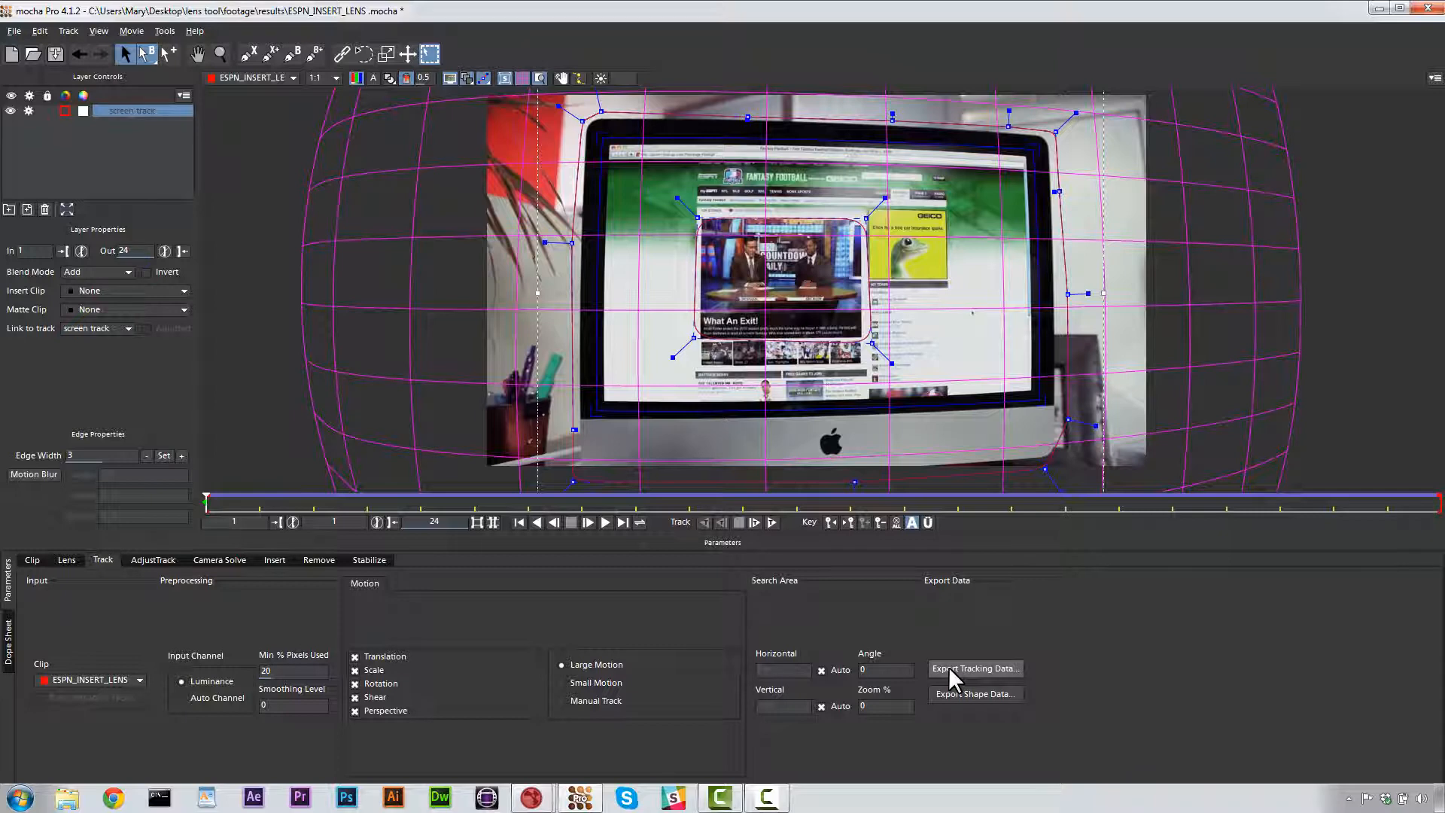
pyautogui.moveTo(990, 680)
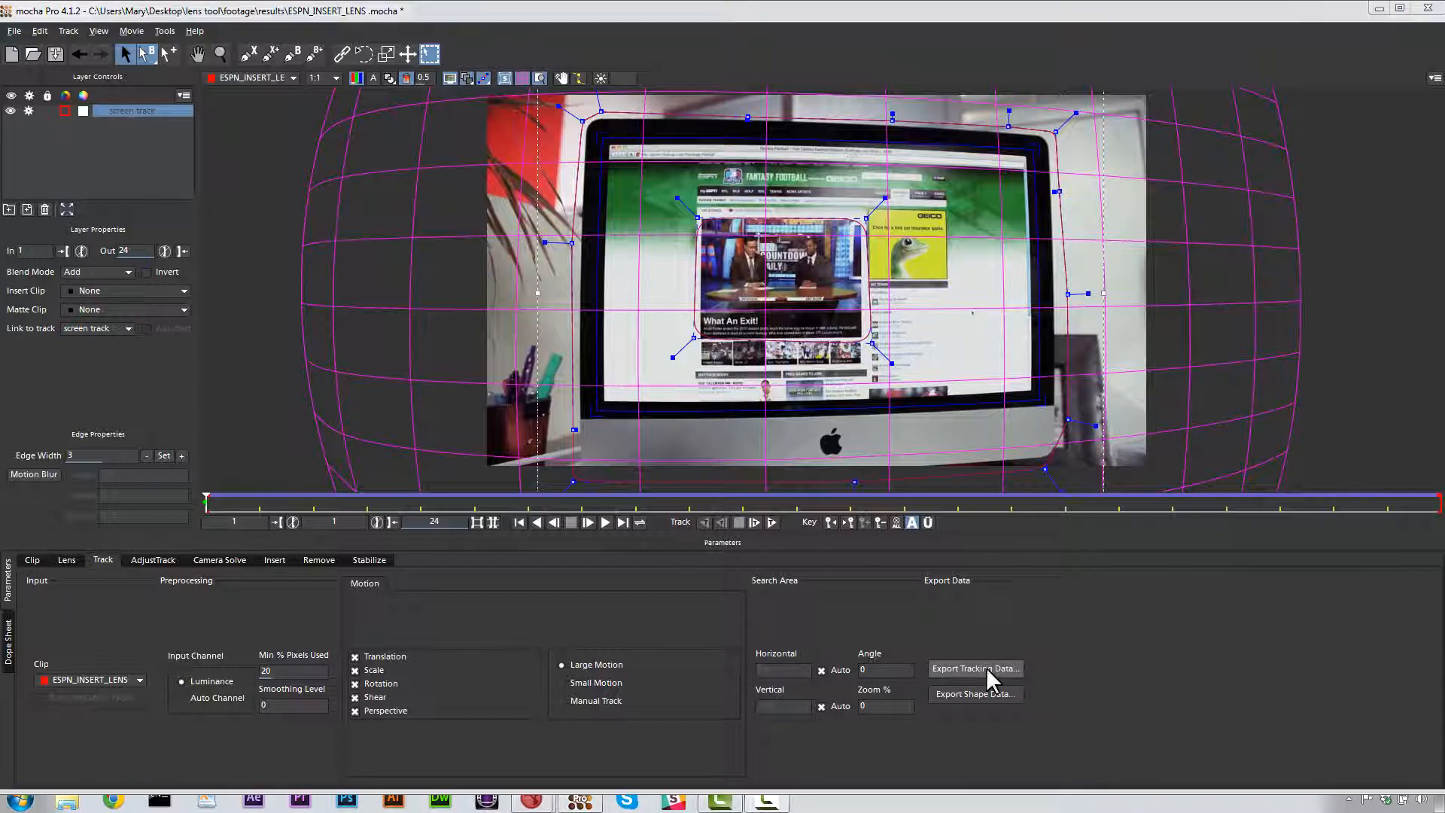
pyautogui.click(973, 668)
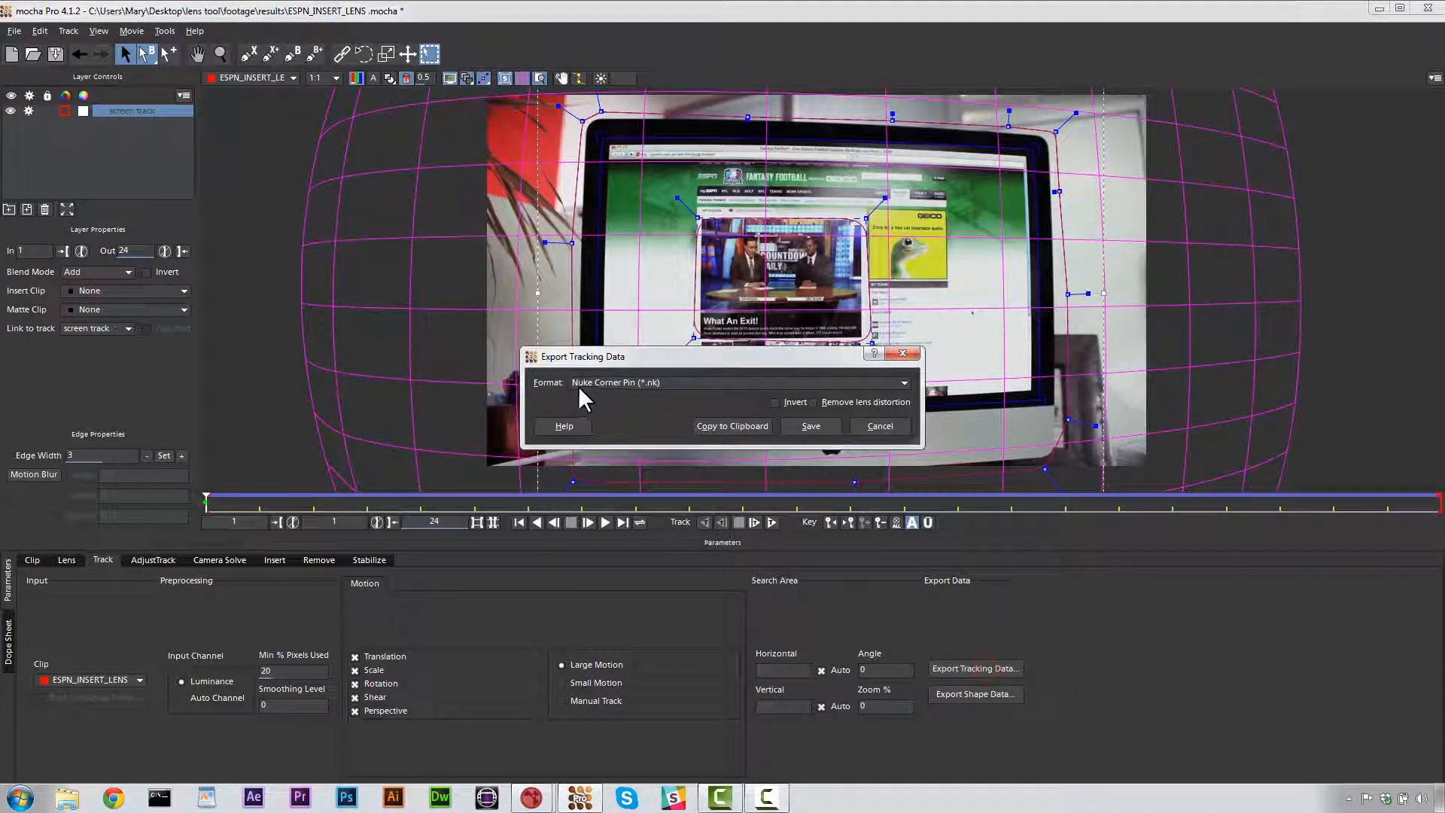
pyautogui.moveTo(708, 391)
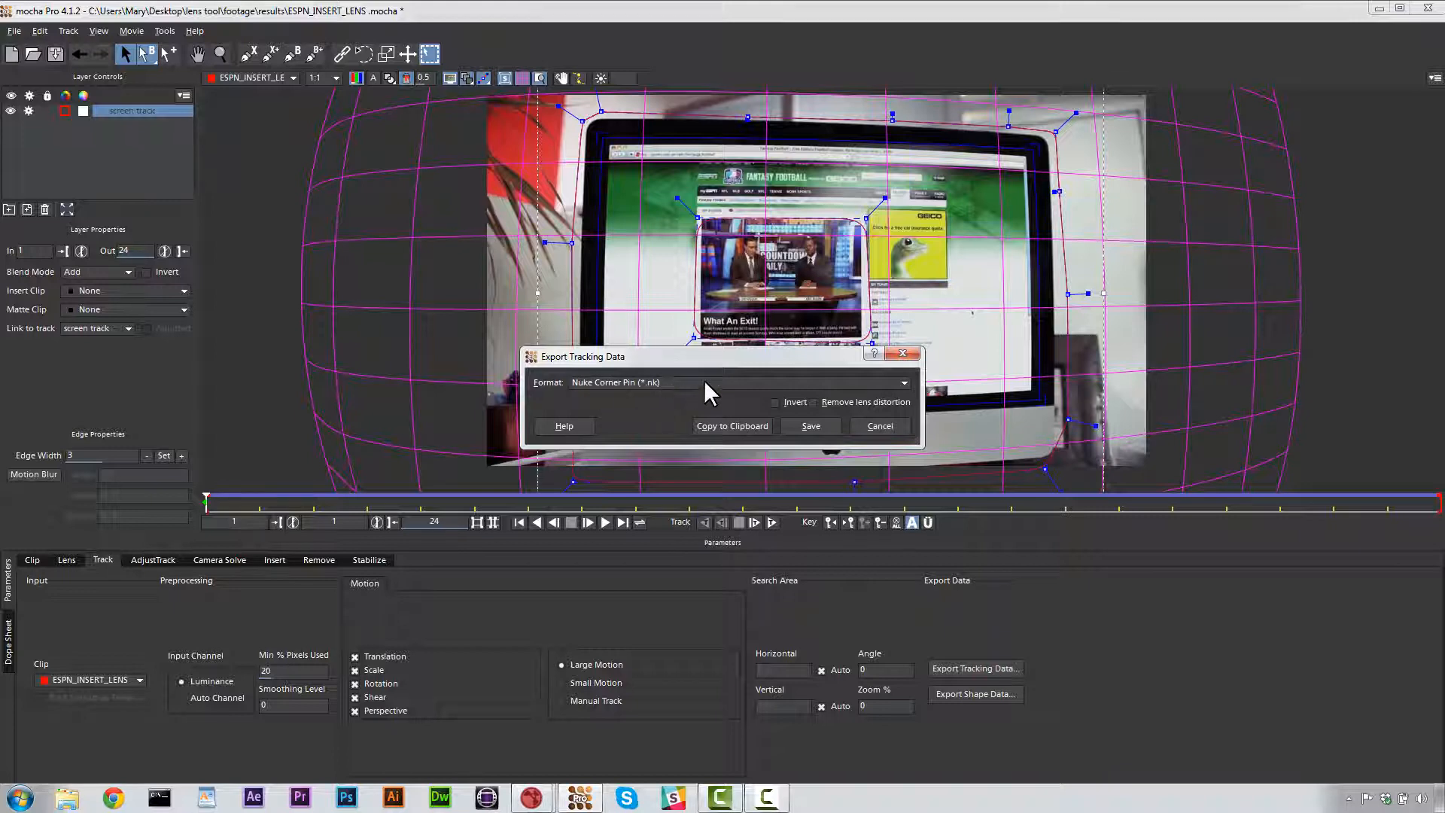
pyautogui.moveTo(798, 396)
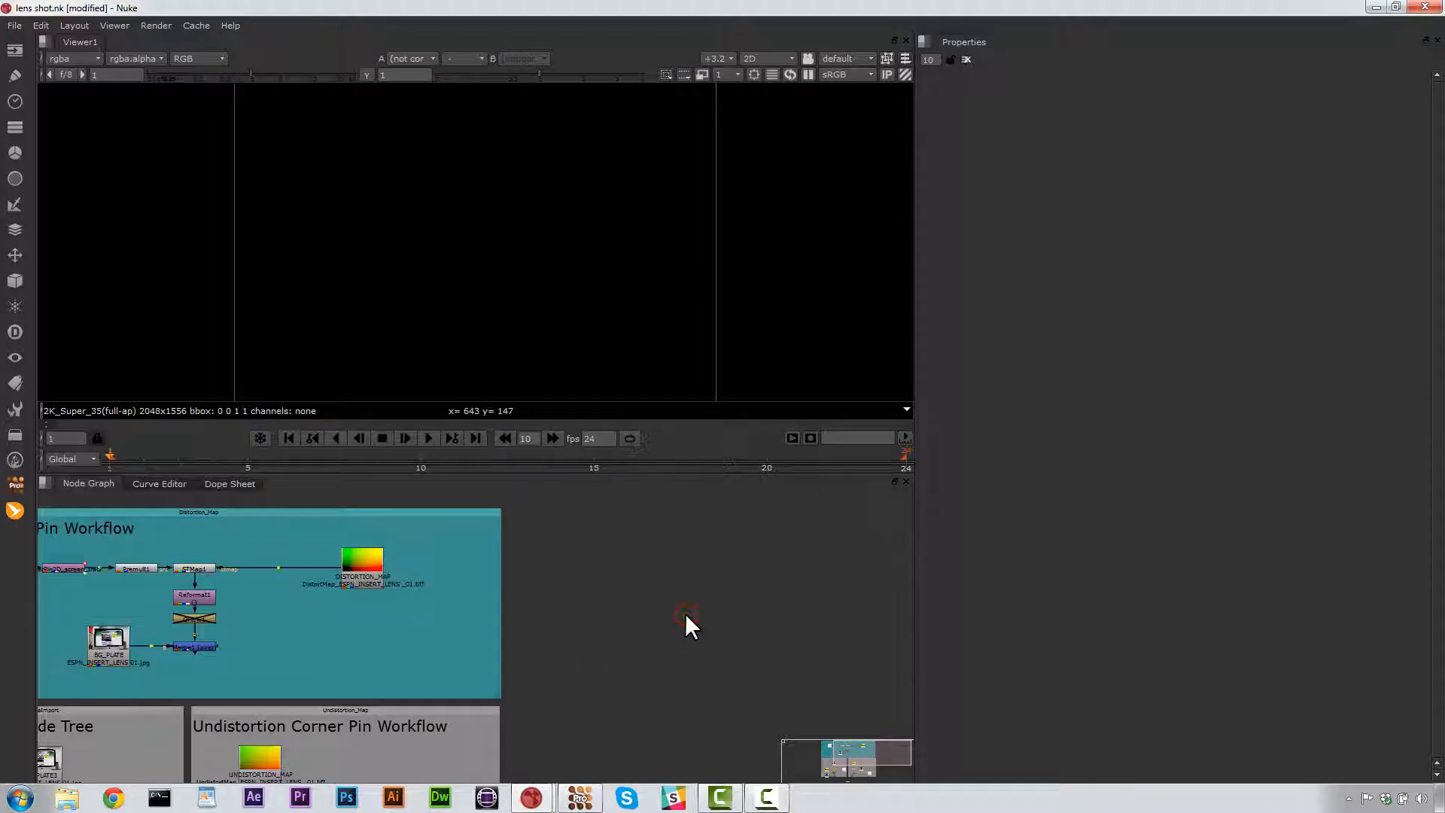
pyautogui.press('ctrl+v')
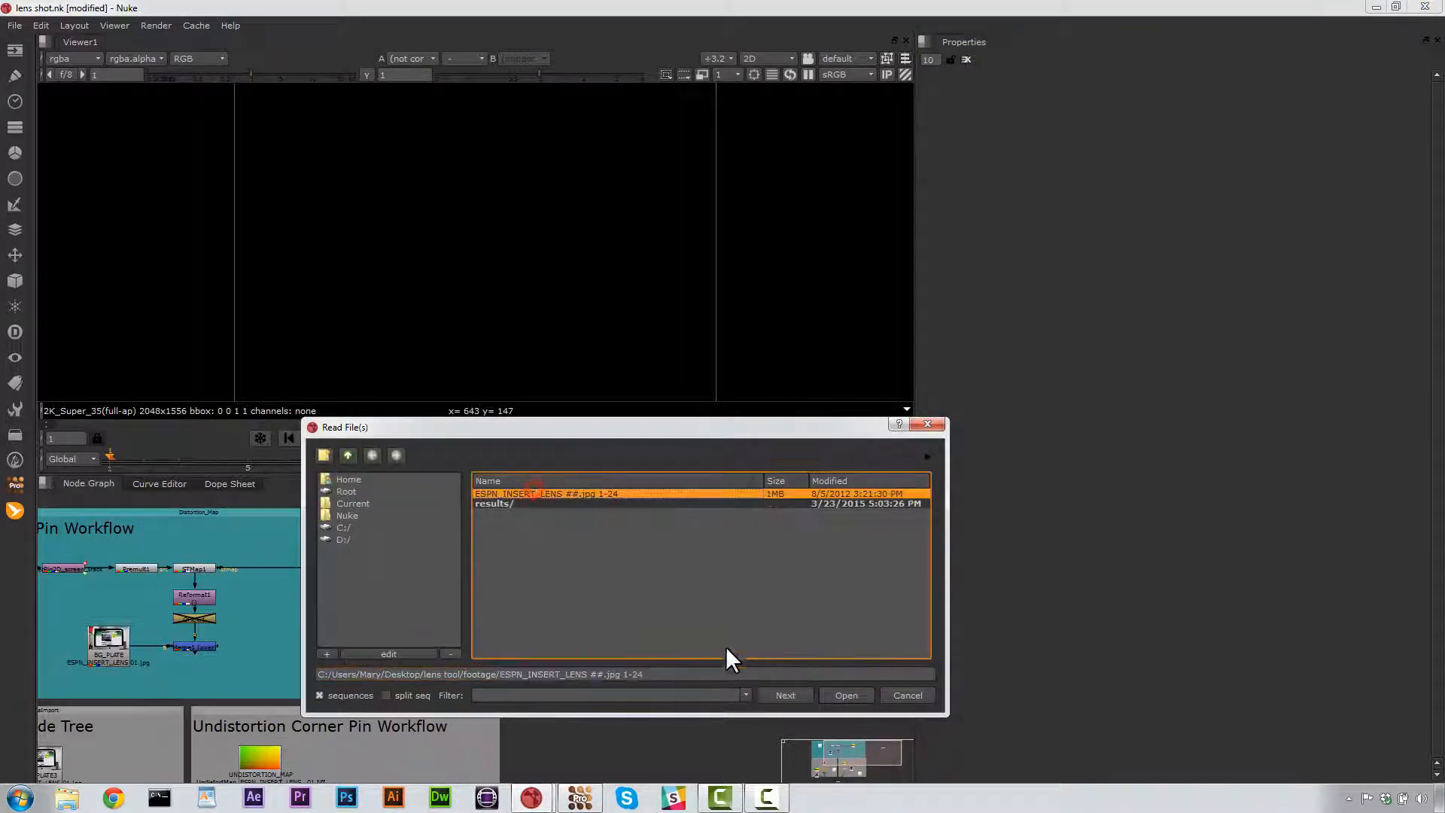
# Step: Read in the ESPN_INSERT_LENS sequence, the SIGGRAPH 2012 REEL movie and the DistortMap TIFF
pyautogui.click(845, 696)
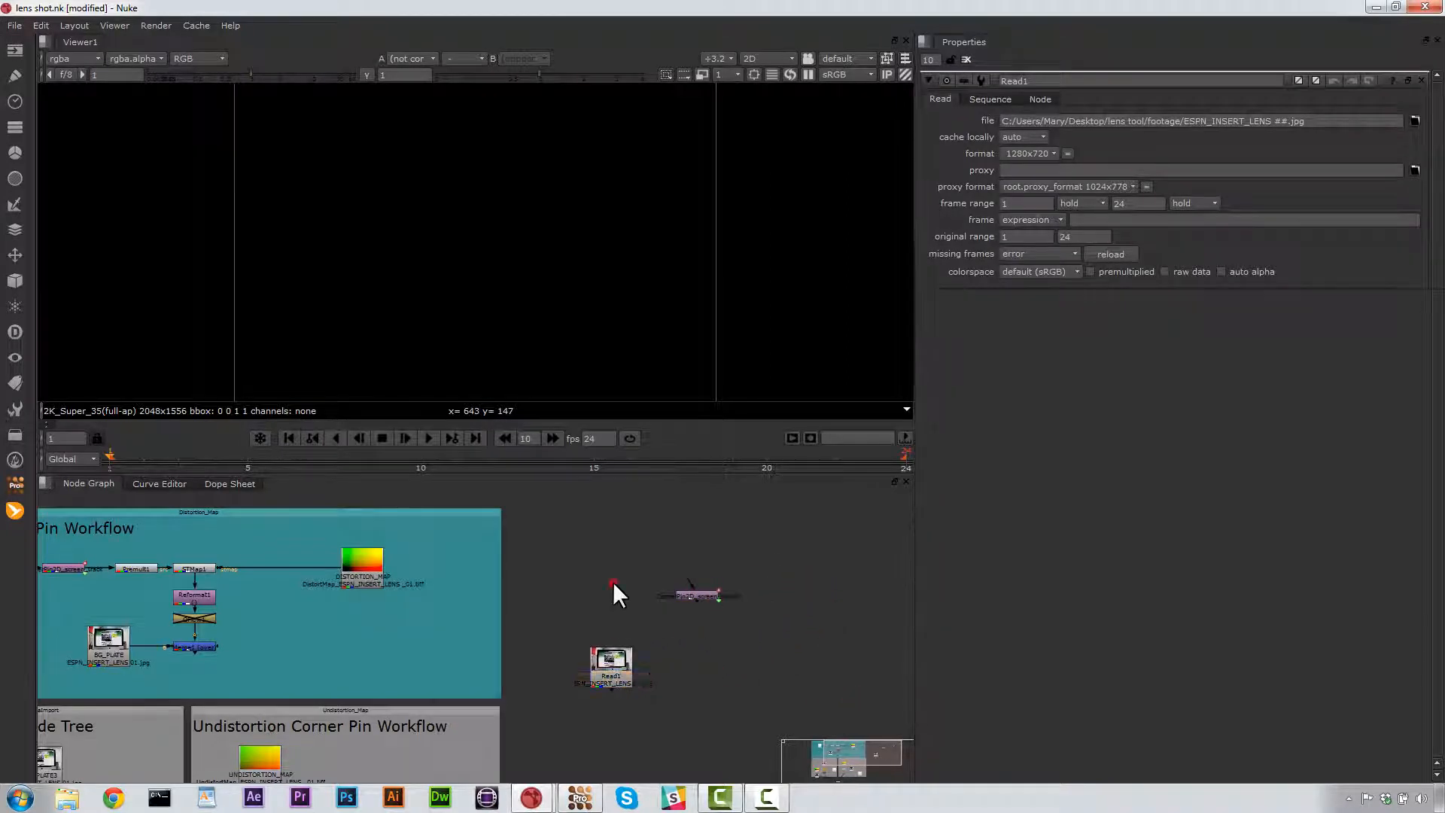
pyautogui.click(1416, 120)
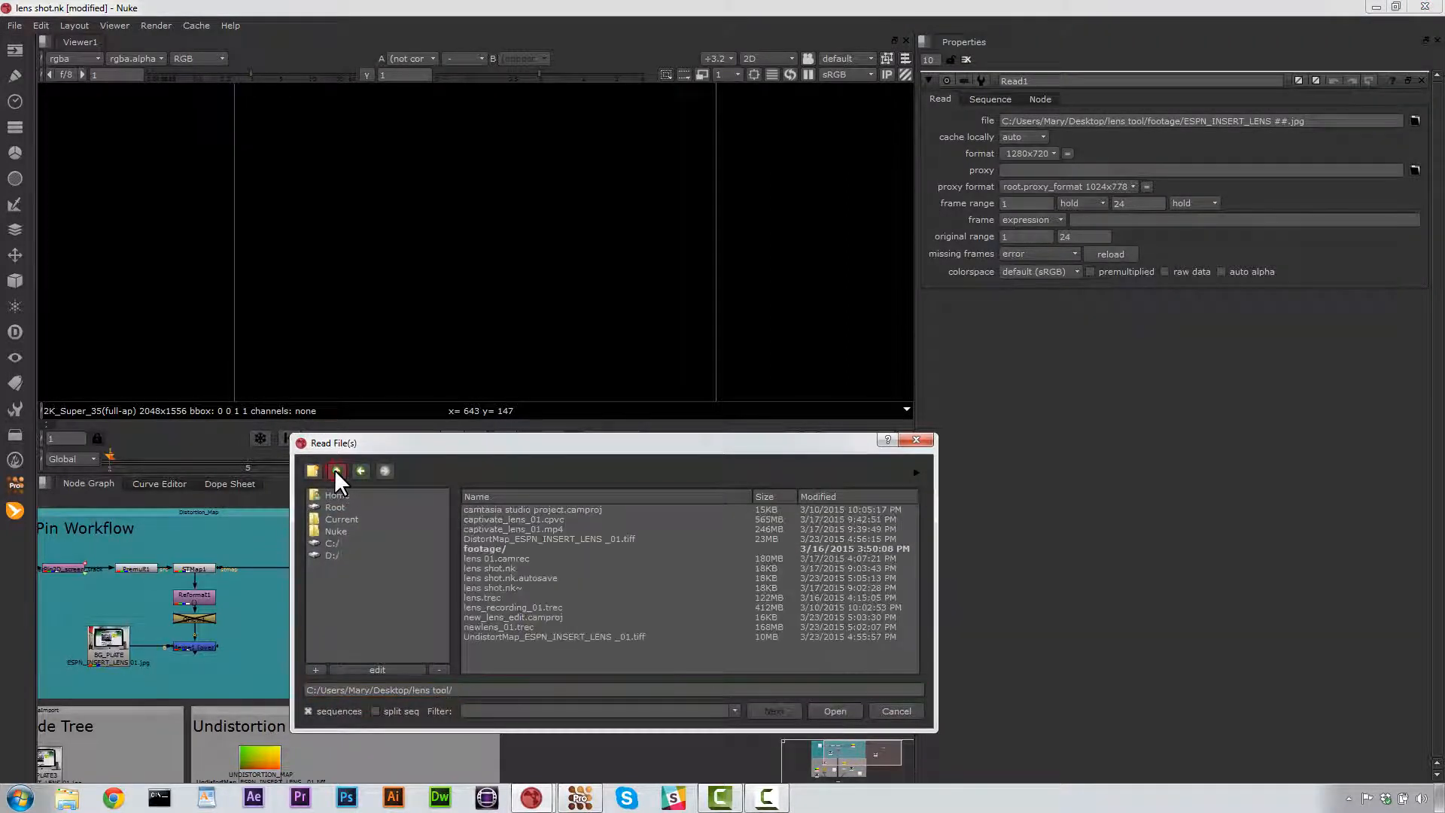
pyautogui.click(335, 471)
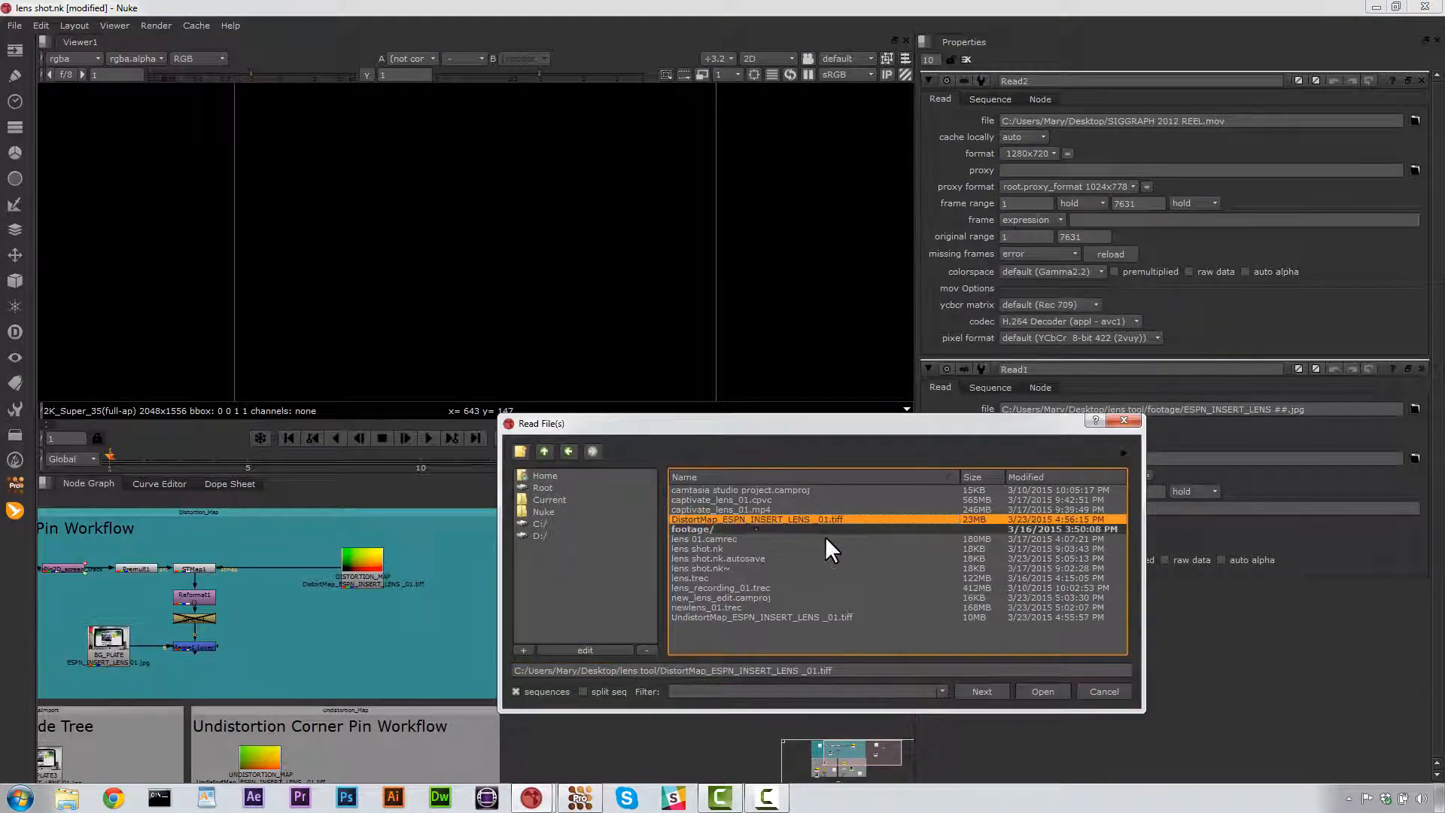
pyautogui.click(1042, 691)
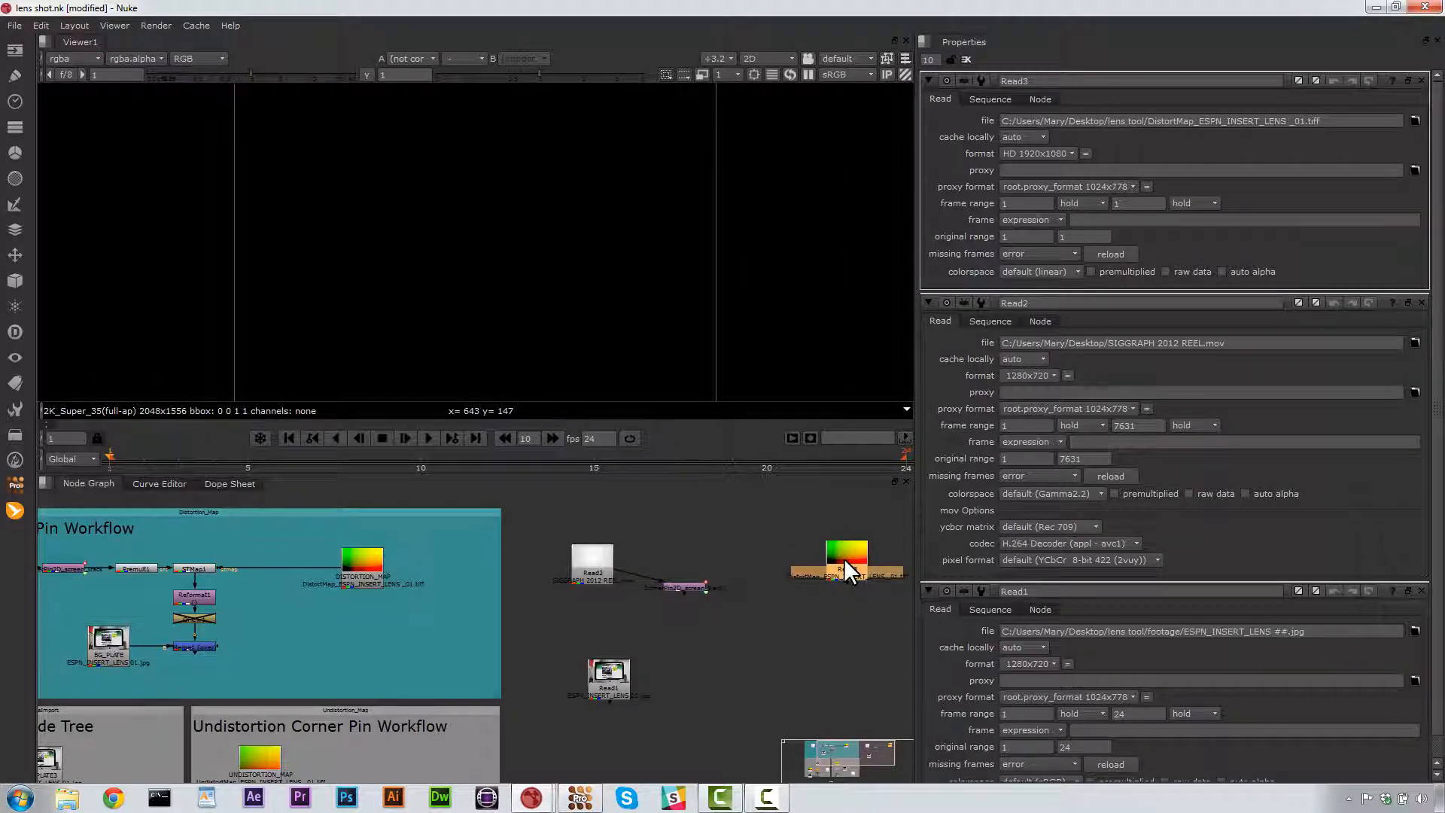
# Step: Create an STMap node beside the DistortMap read node
pyautogui.press('Tab')
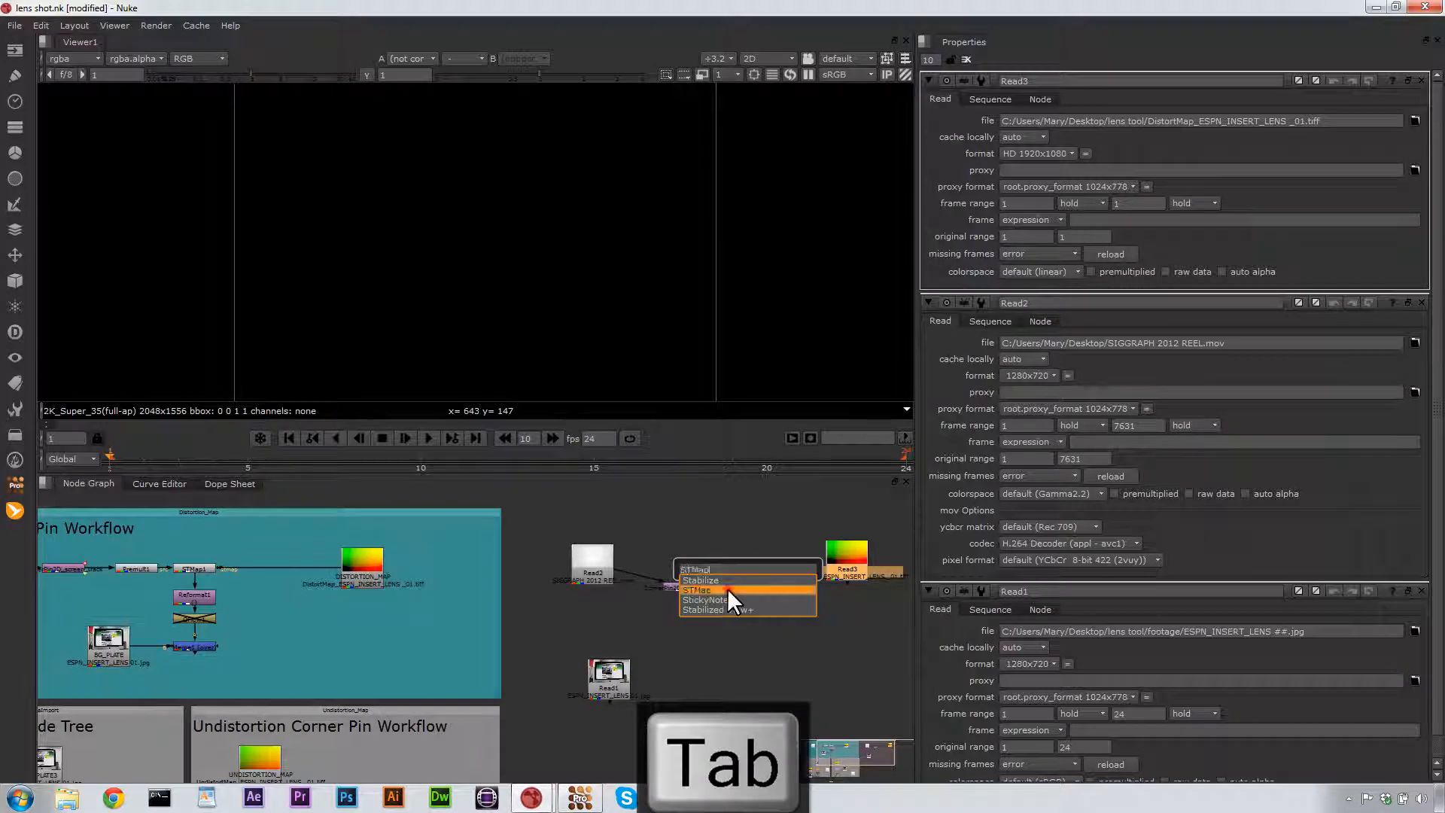
pyautogui.click(703, 590)
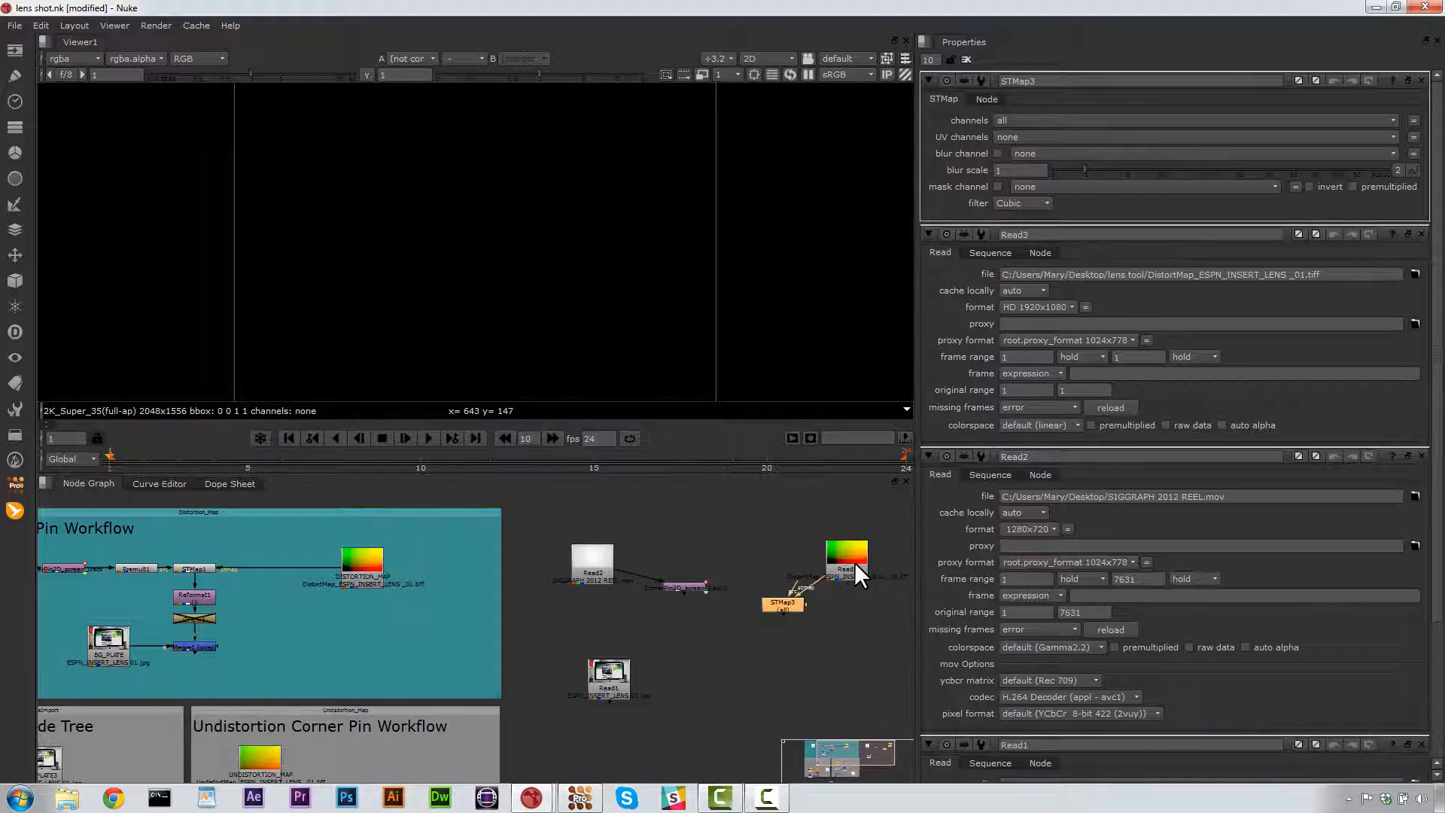
pyautogui.moveTo(838, 589)
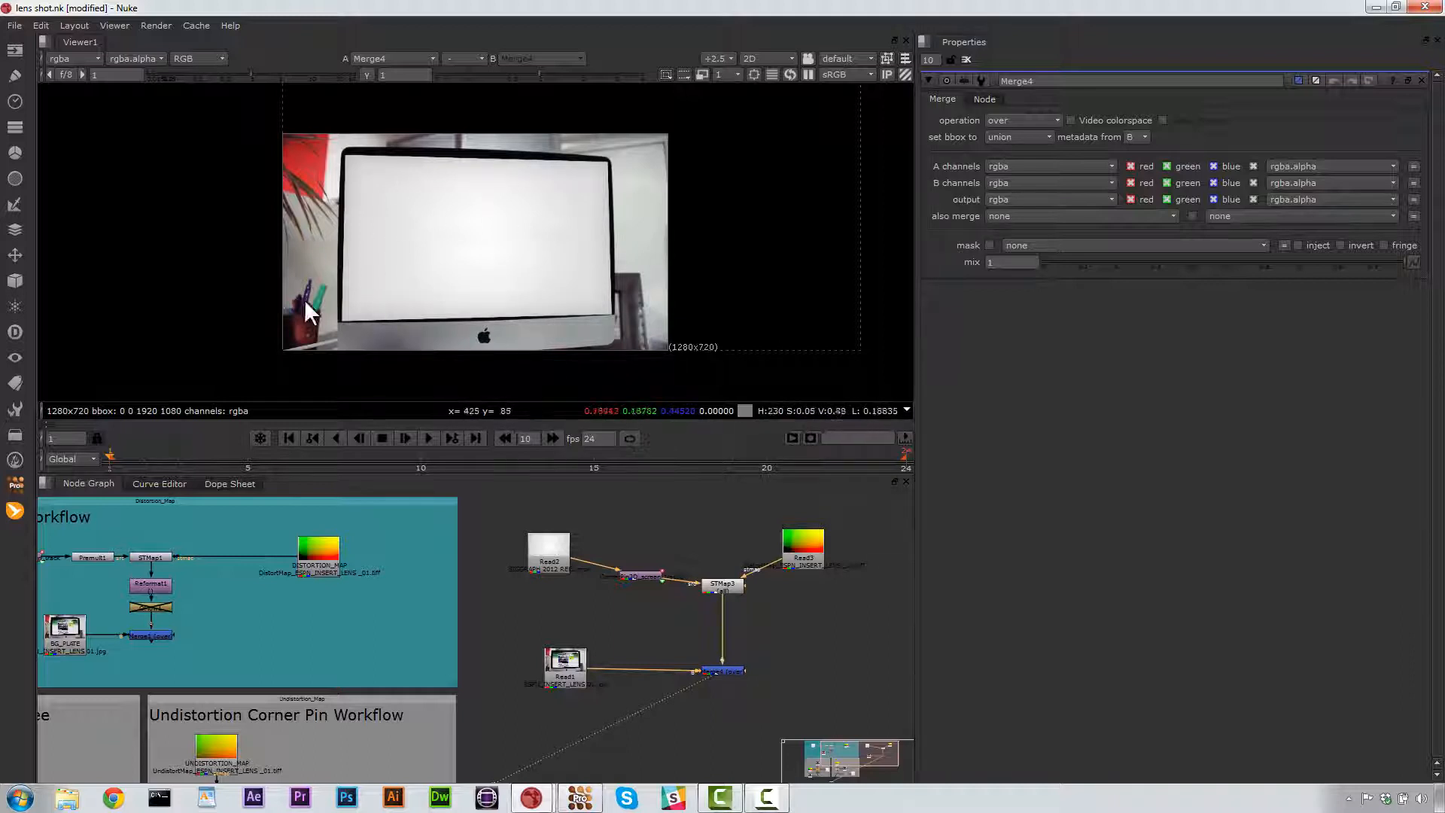
# Step: Set STMap3's channels and UV channels to rgba so the warped reel appears on the monitor
pyautogui.click(722, 585)
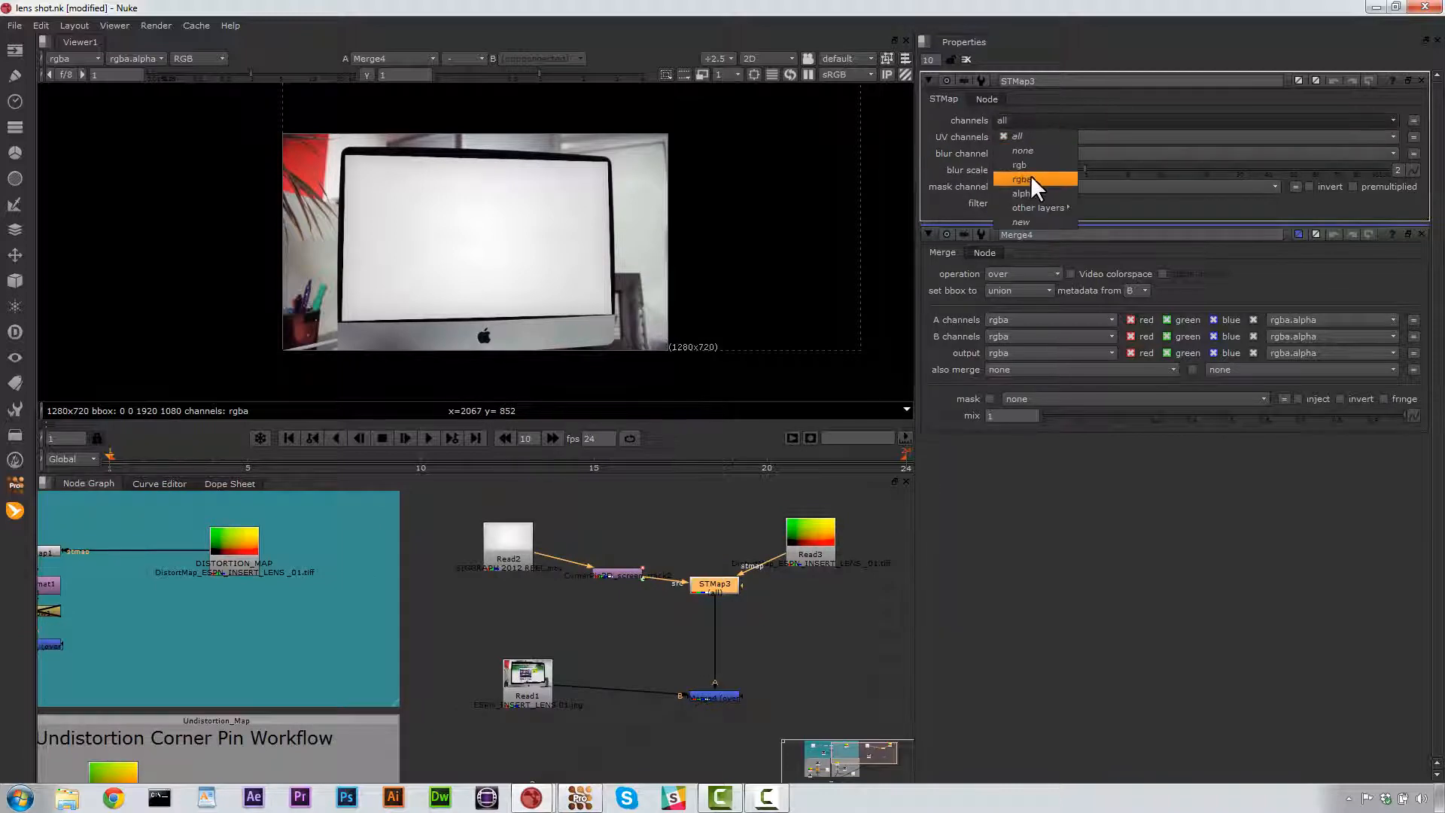
pyautogui.click(1024, 179)
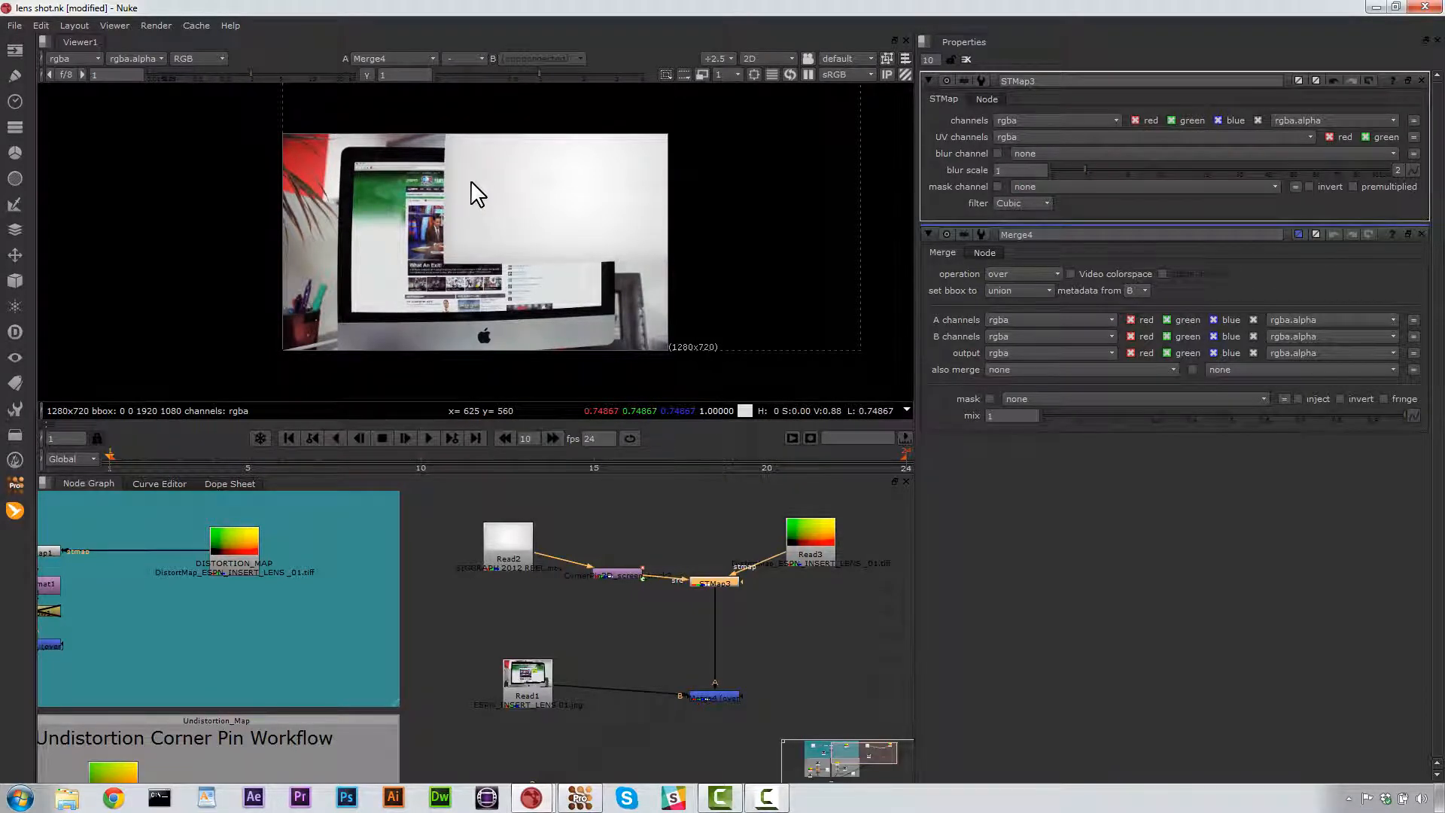
pyautogui.moveTo(724, 576)
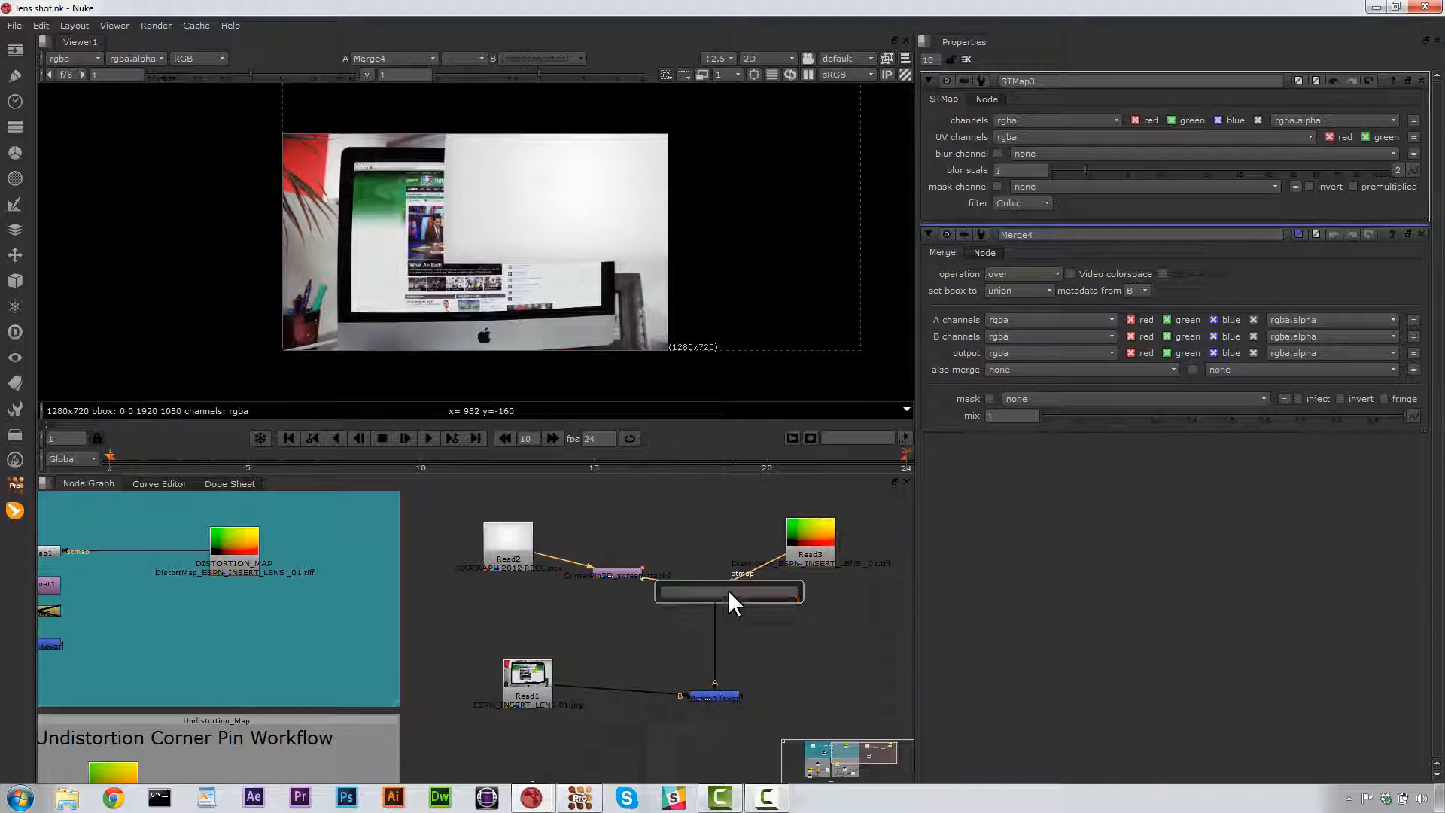
# Step: Add a Reformat after STMap3 set to format 1280×720 with resize type none
pyautogui.write('refor')
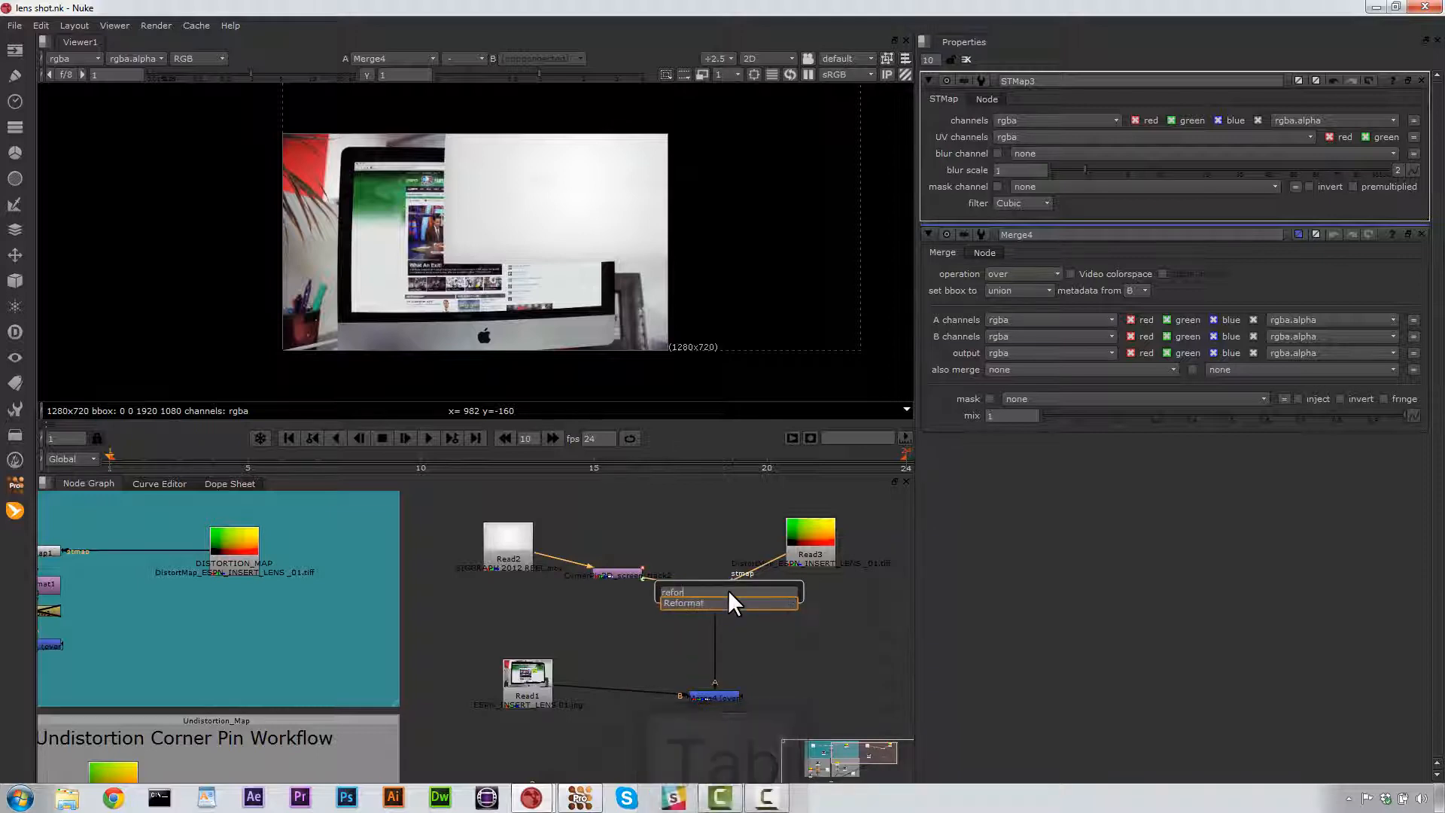
pyautogui.click(686, 604)
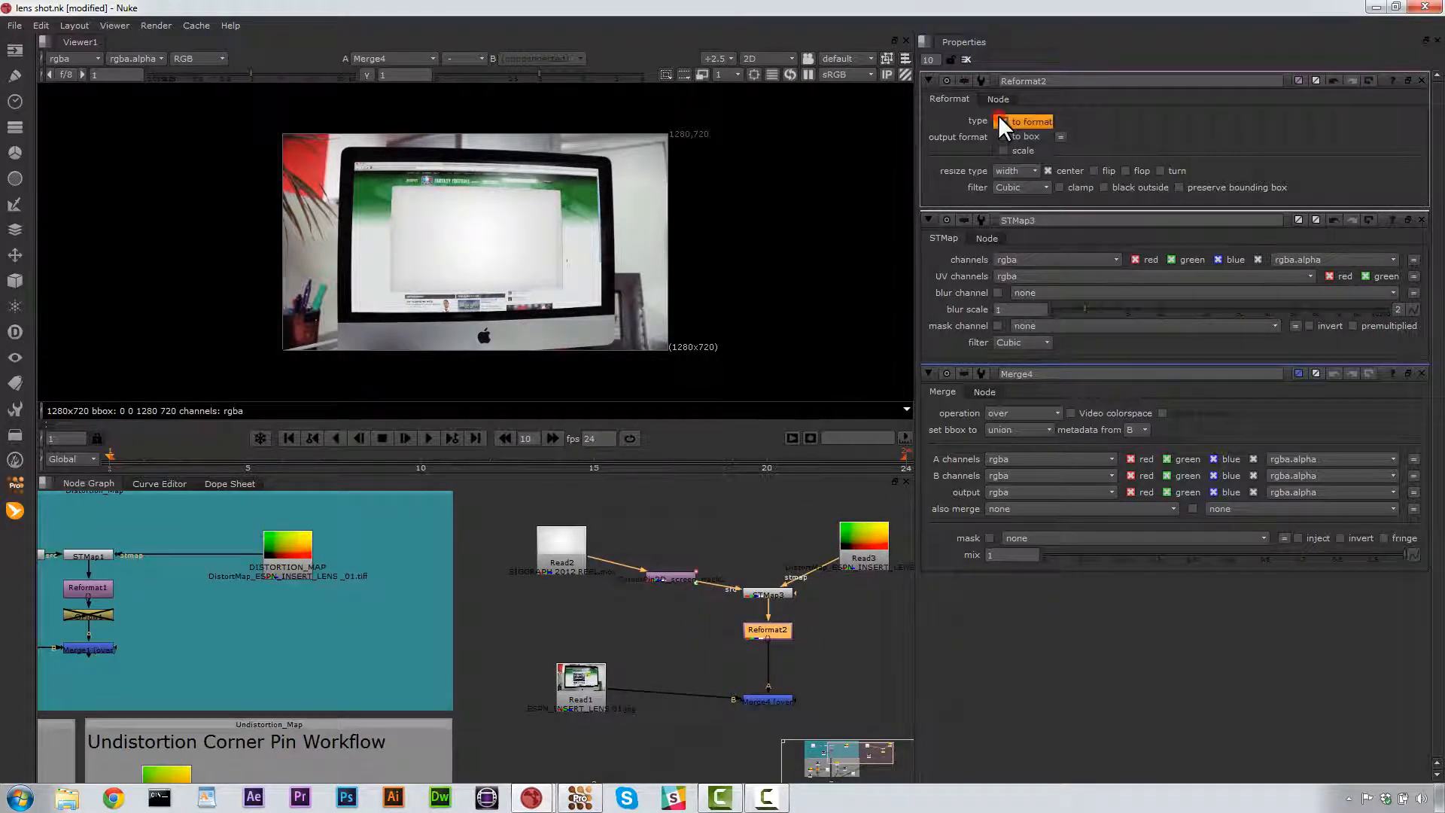
pyautogui.click(1023, 121)
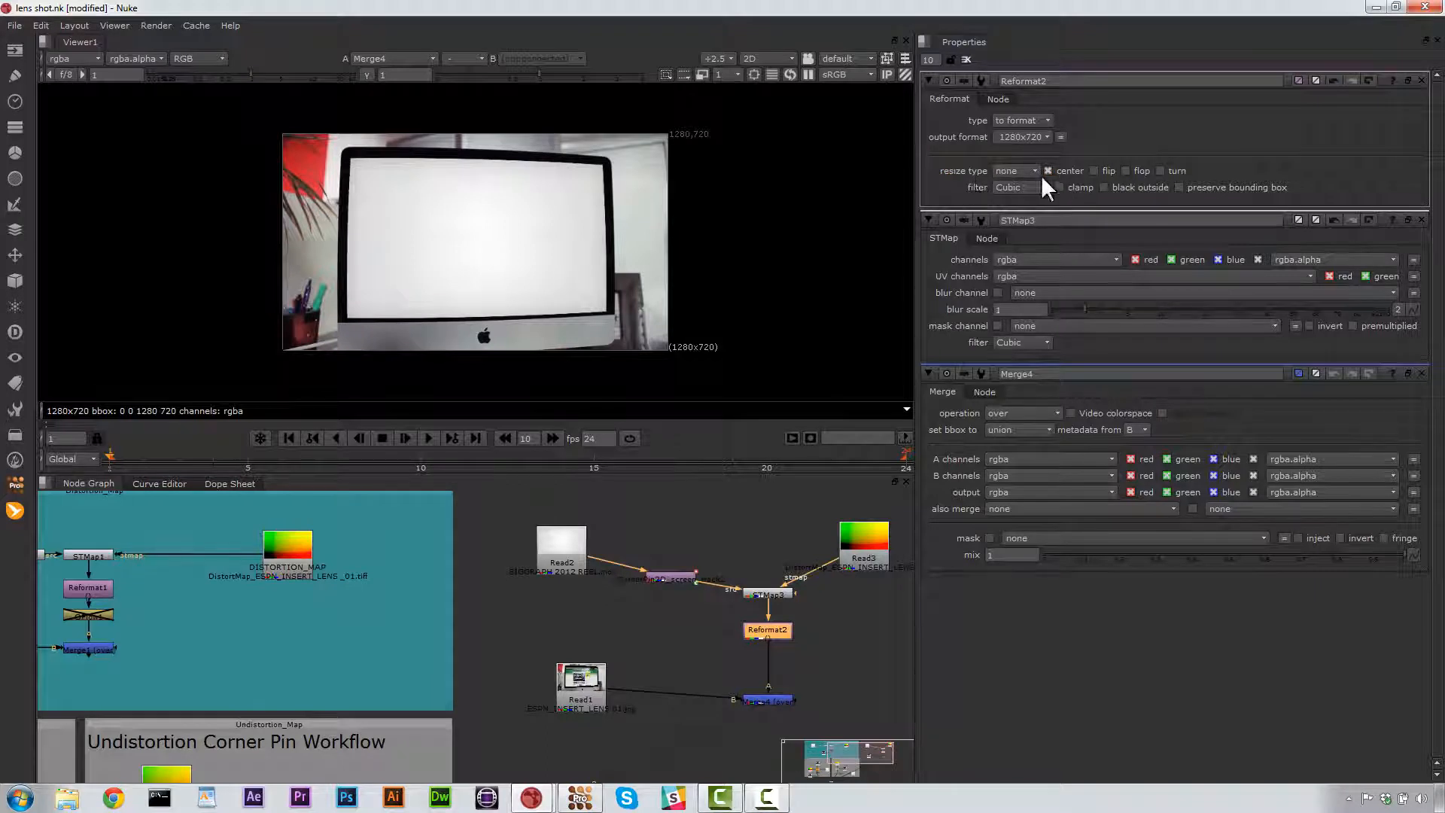
pyautogui.moveTo(1012, 175)
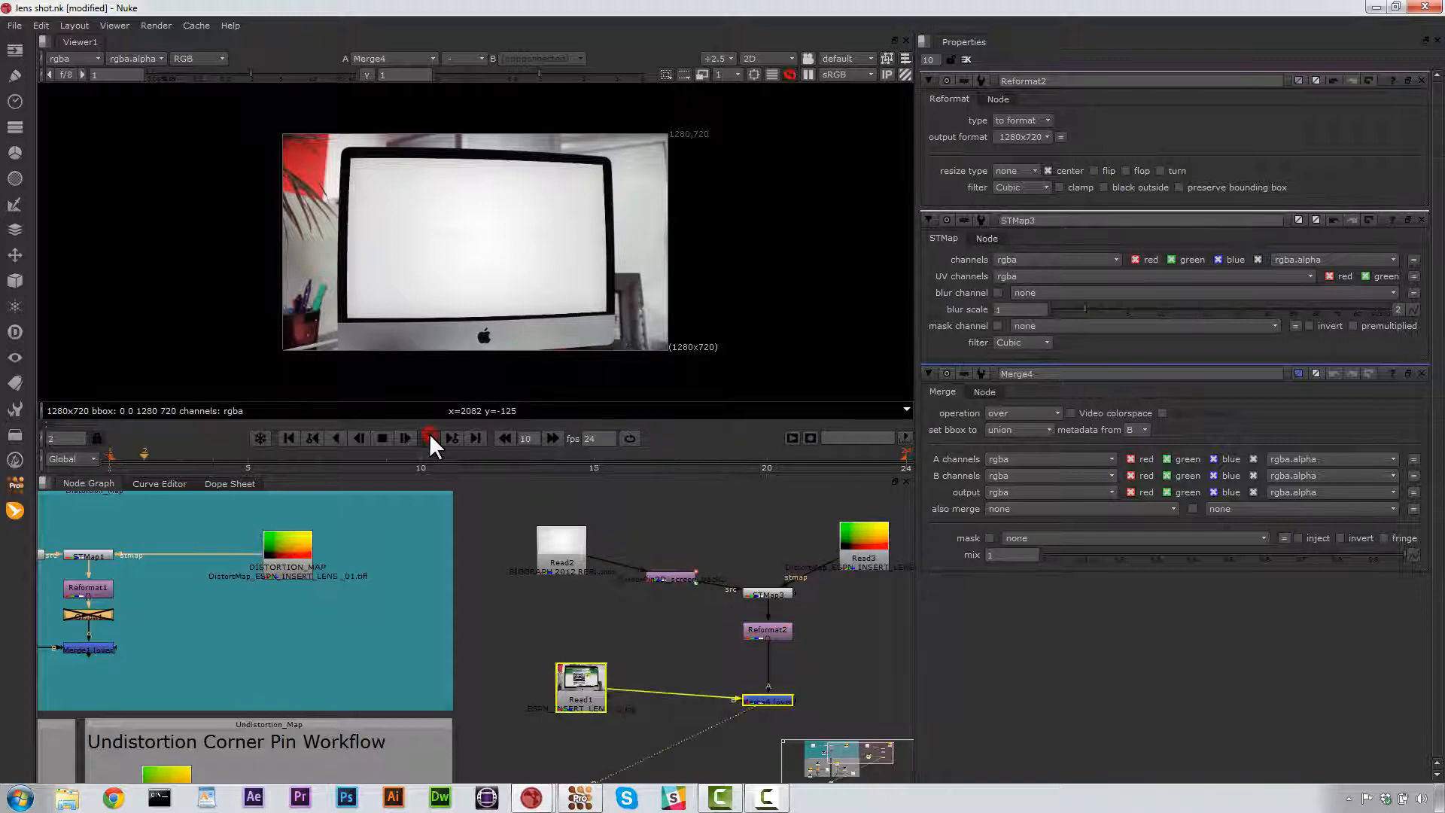
pyautogui.click(429, 438)
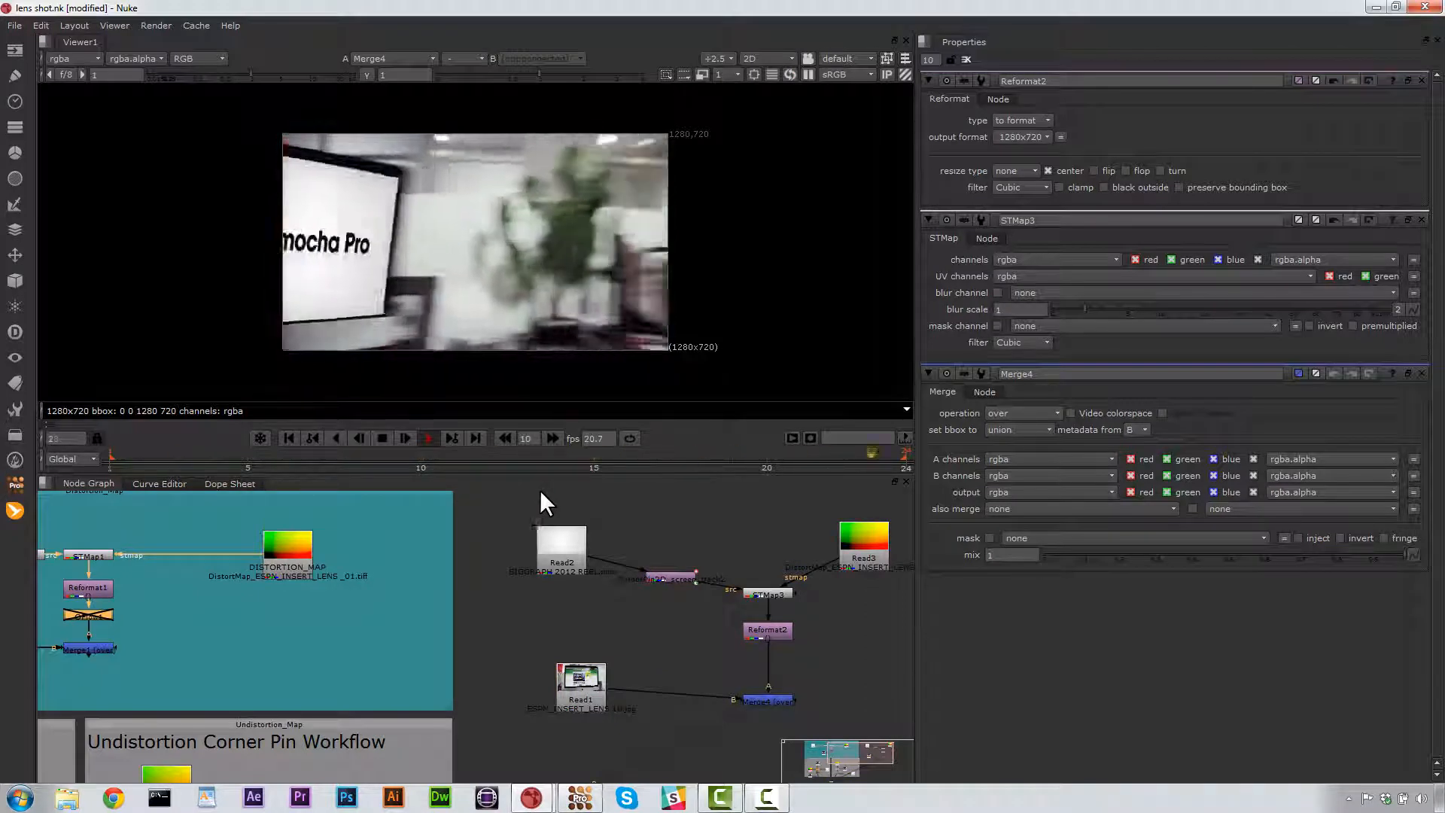
pyautogui.click(404, 438)
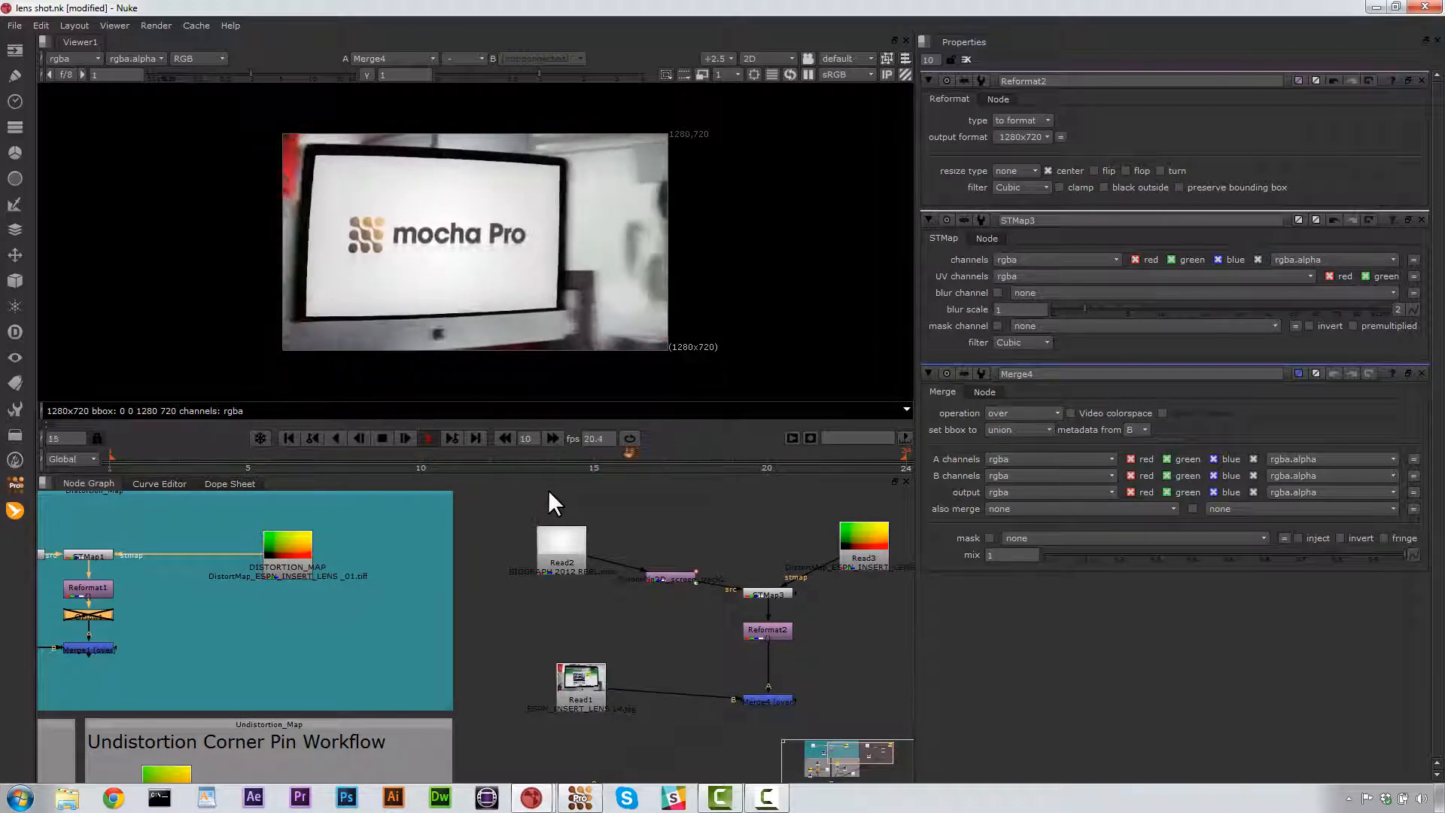
pyautogui.click(381, 438)
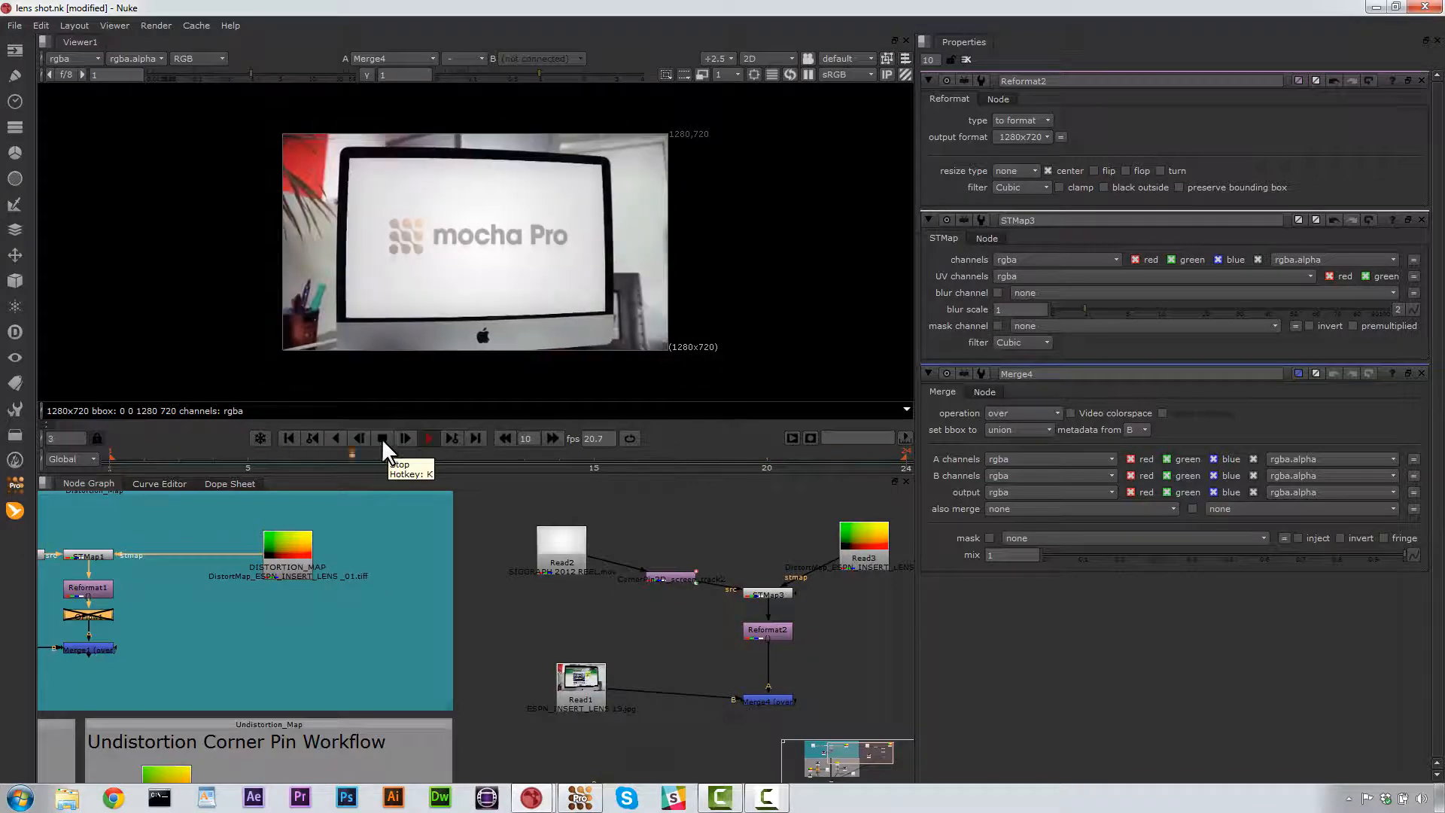
pyautogui.click(404, 438)
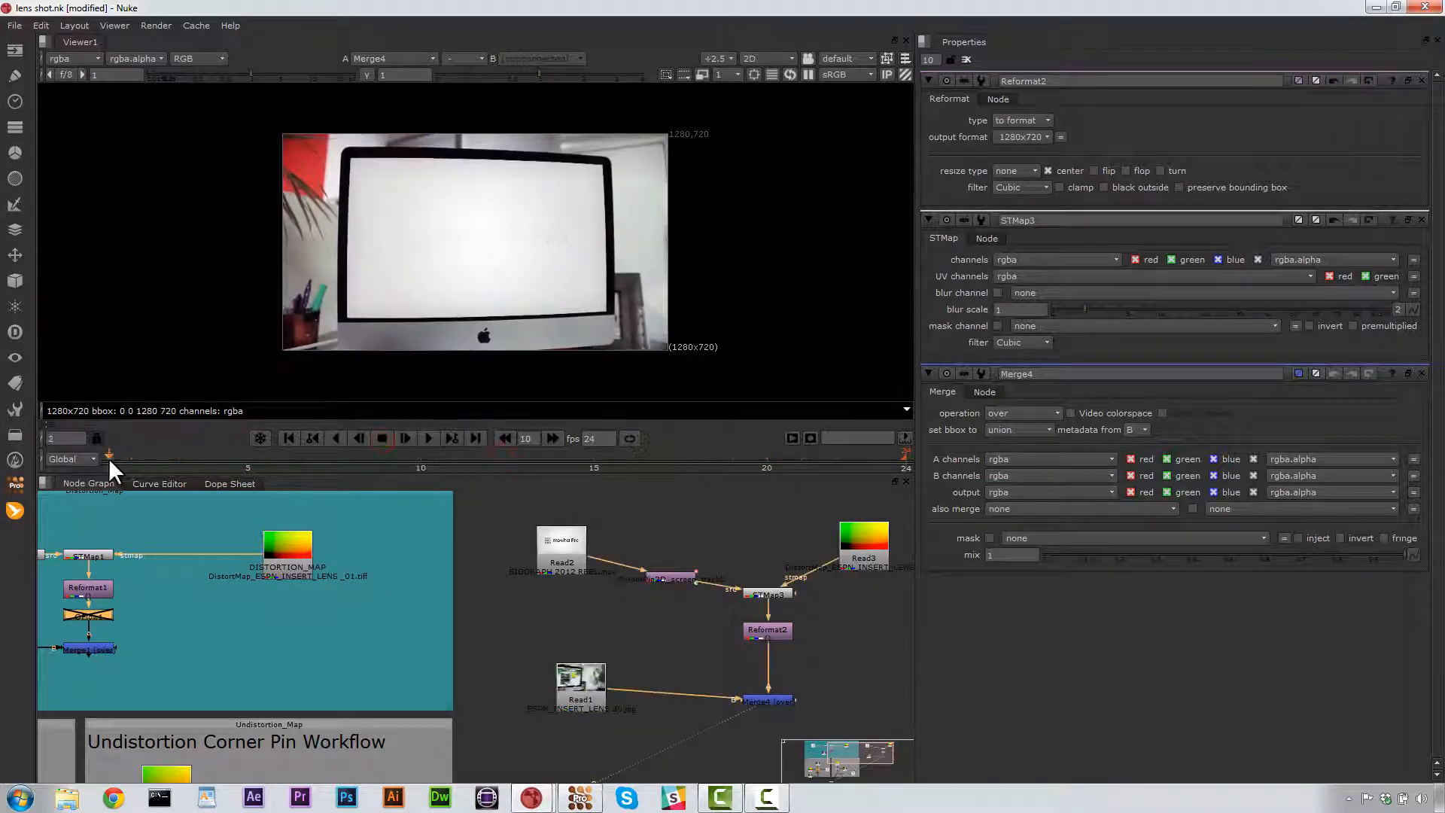
pyautogui.click(766, 629)
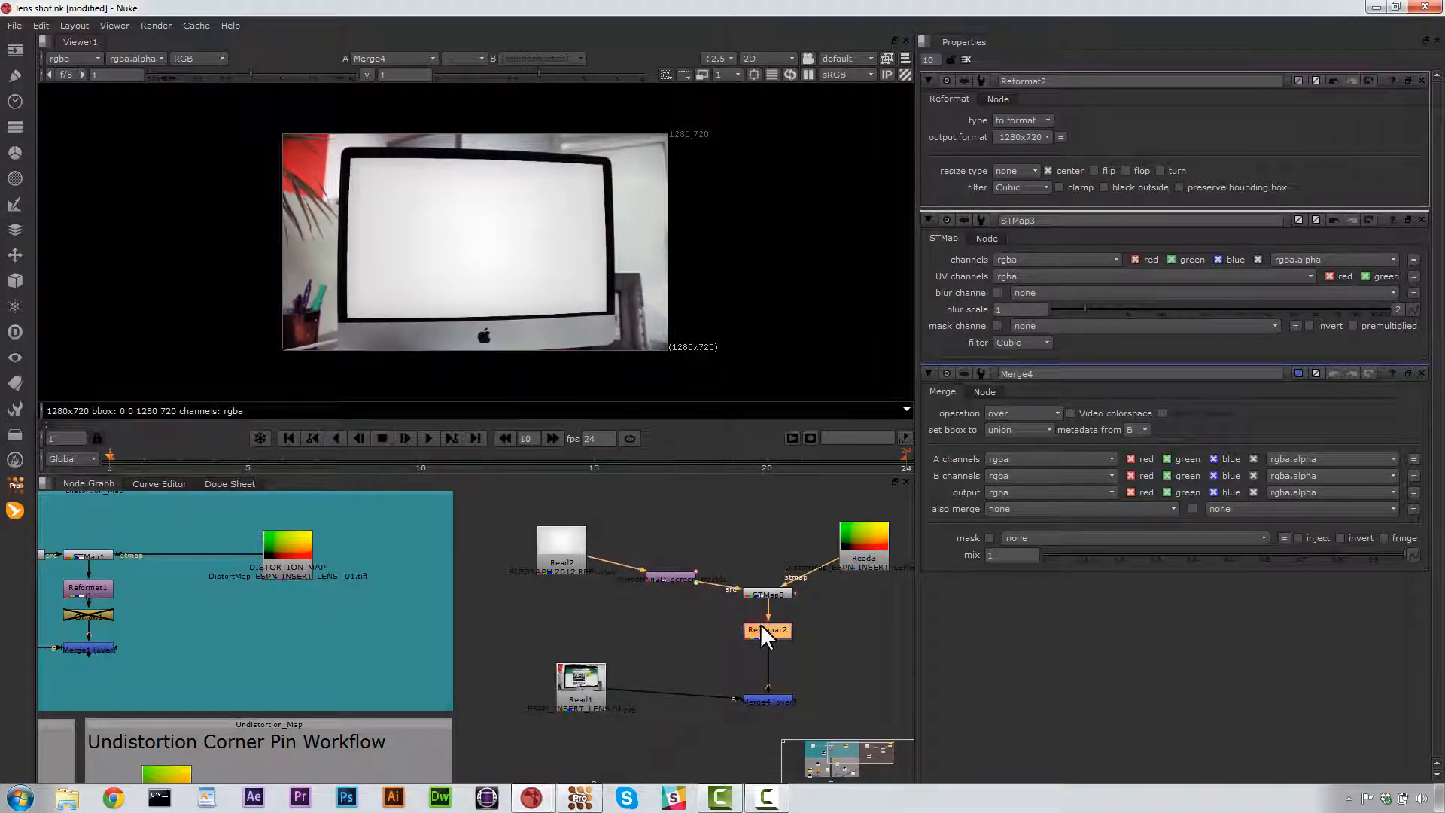
# Step: Add an OFlow after Reformat2 with speed 1, shutter time 2, 50 shutter samples, vector detail 0.5
pyautogui.press('Tab')
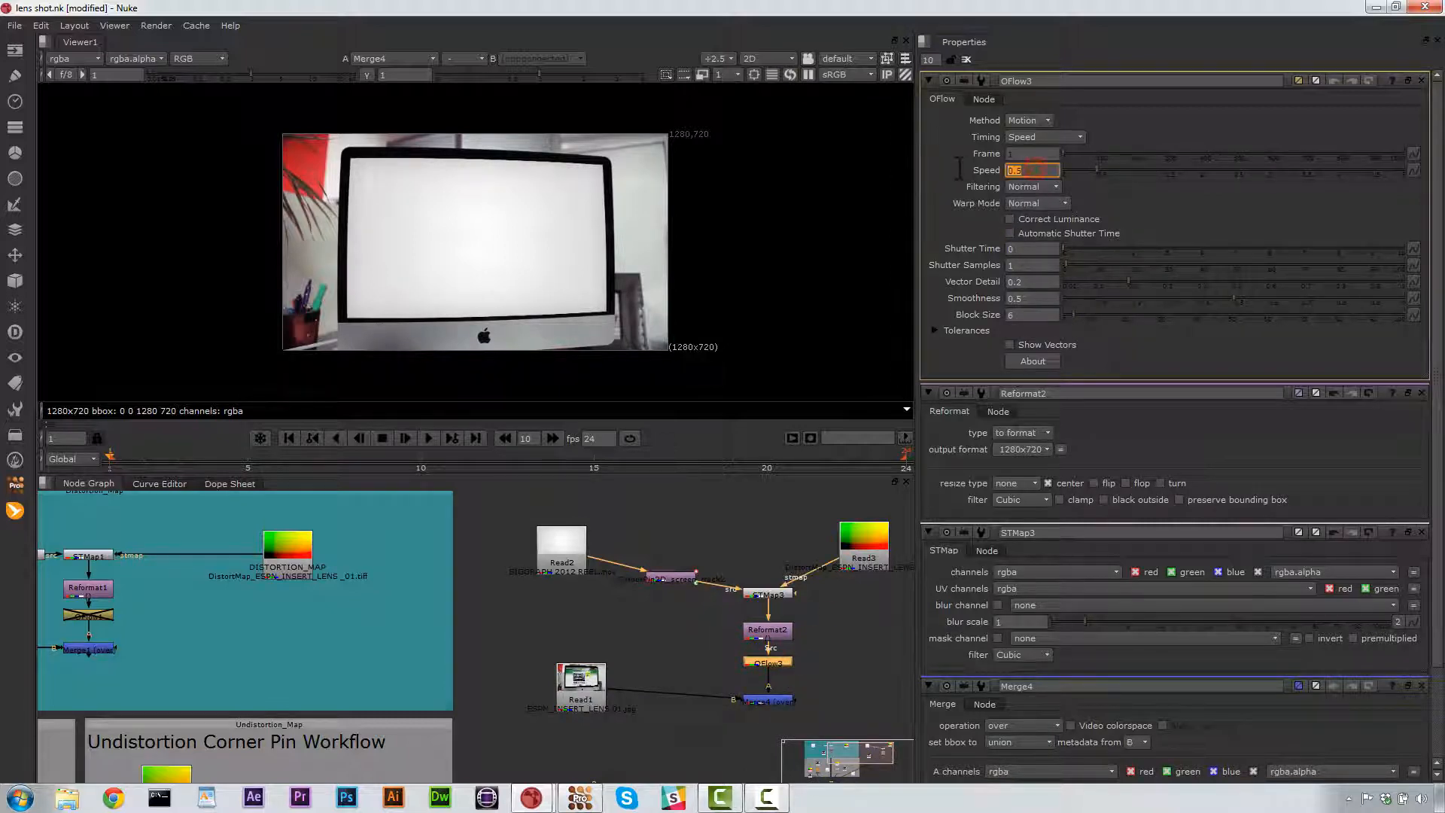
pyautogui.write('1')
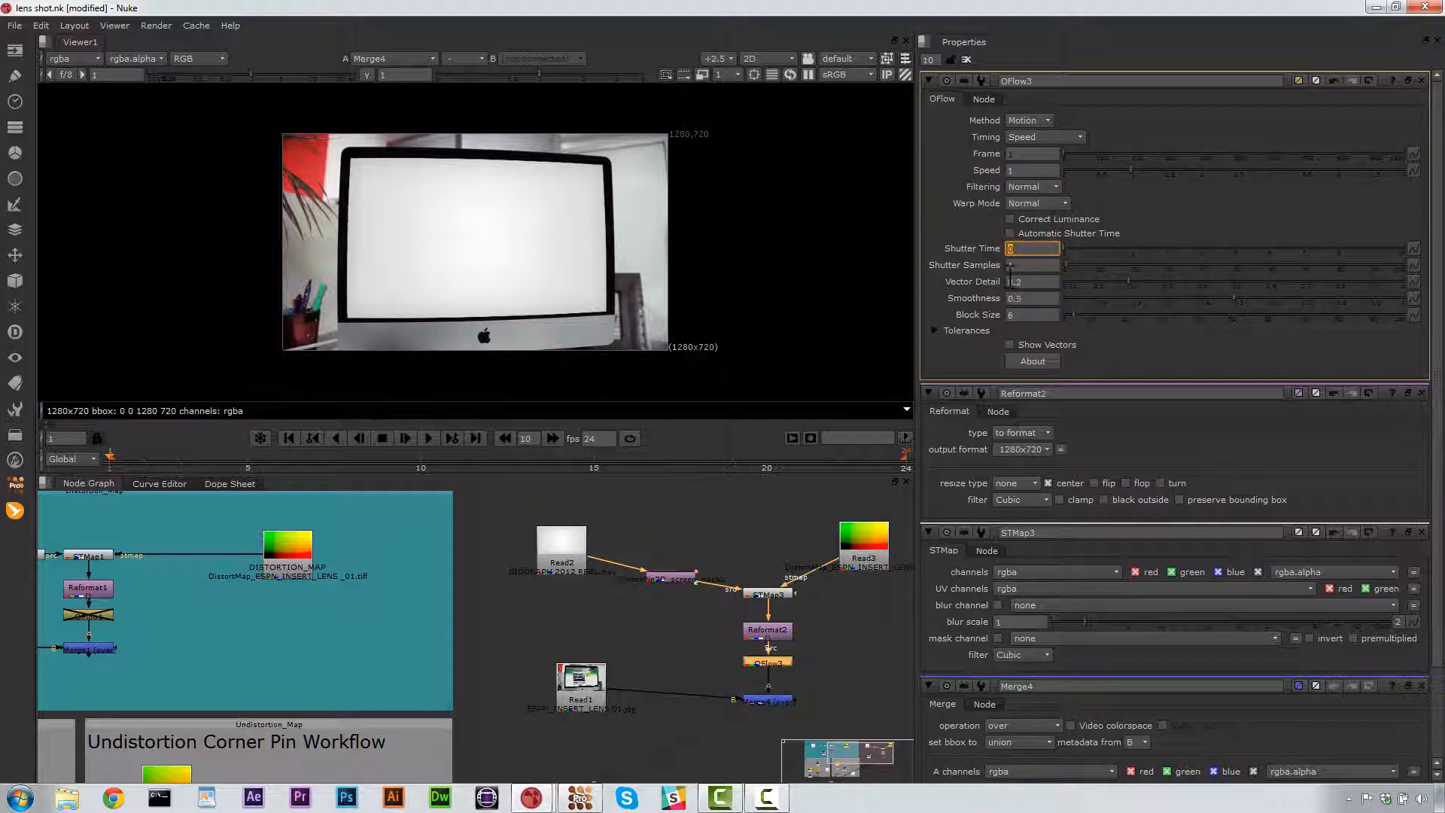
pyautogui.click(1033, 265)
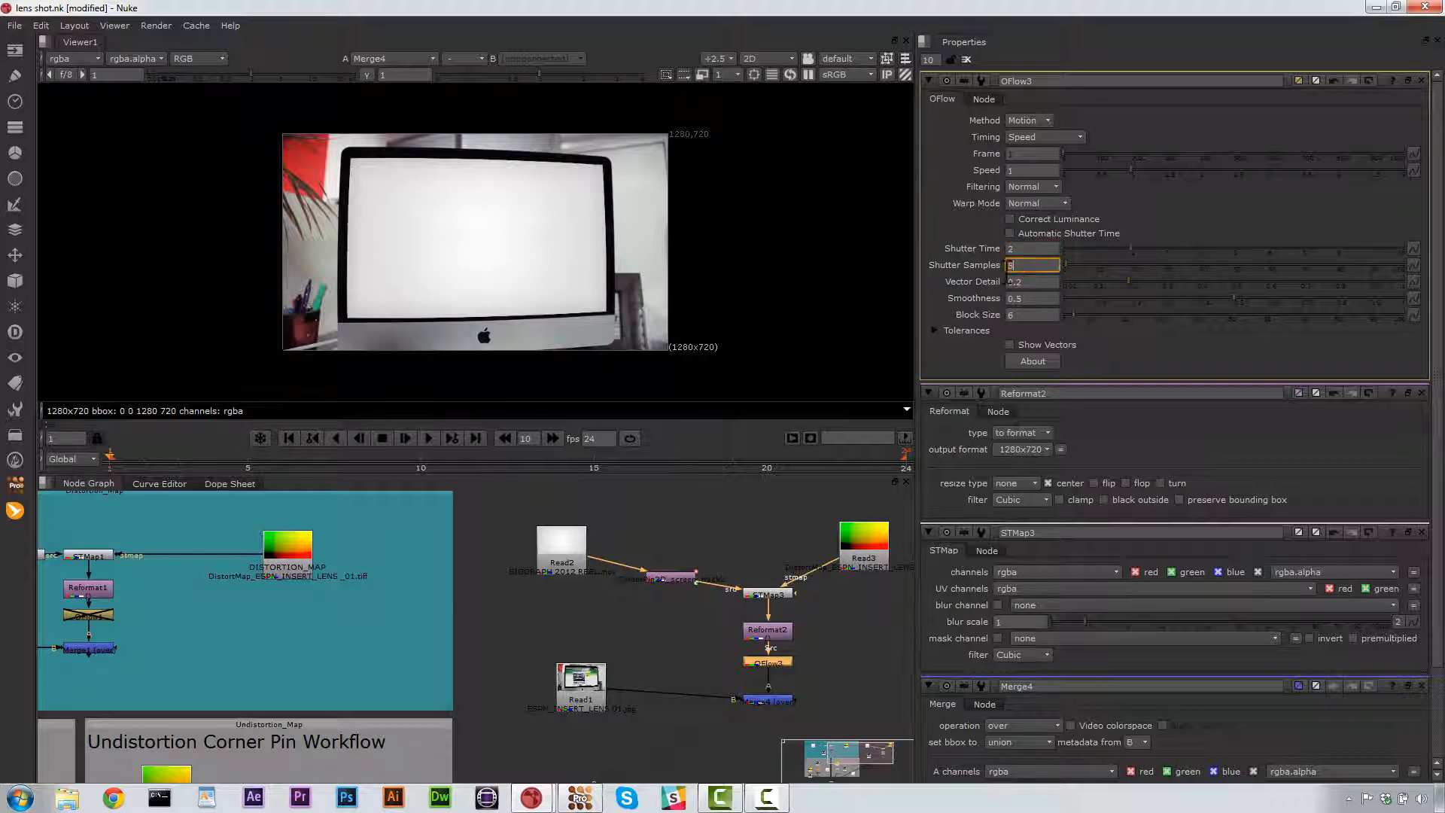
pyautogui.write('50')
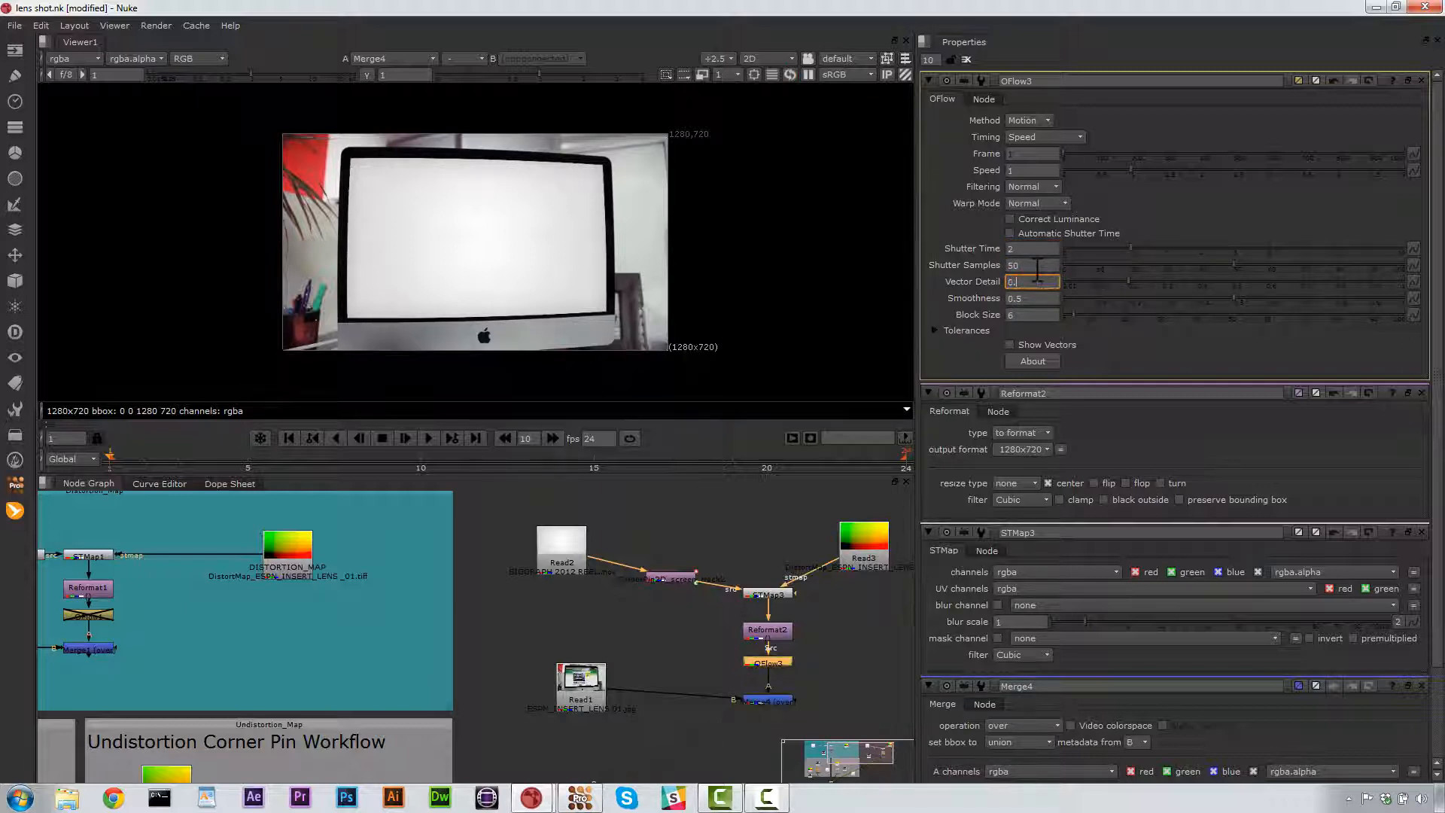
pyautogui.write('0.5')
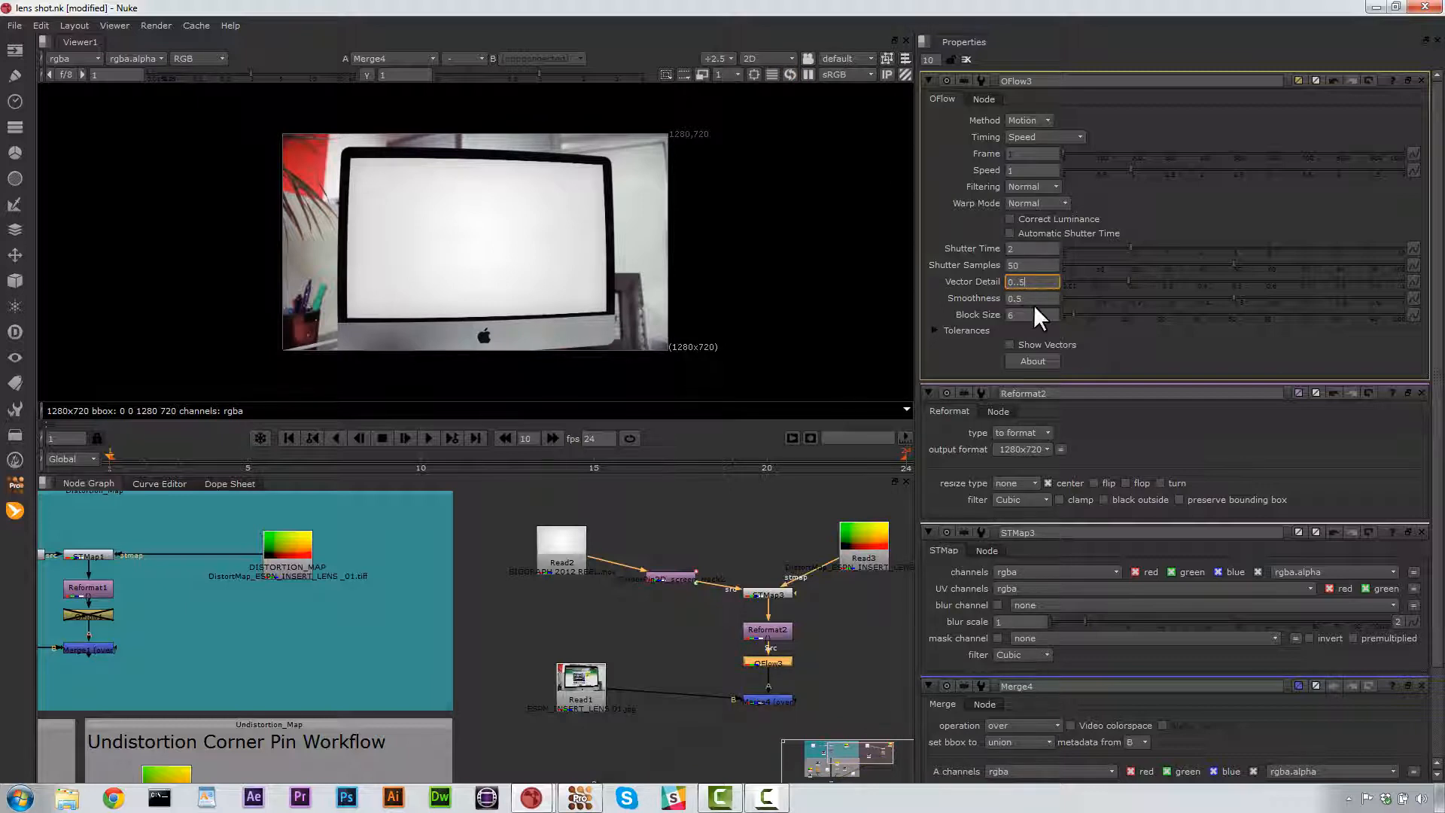